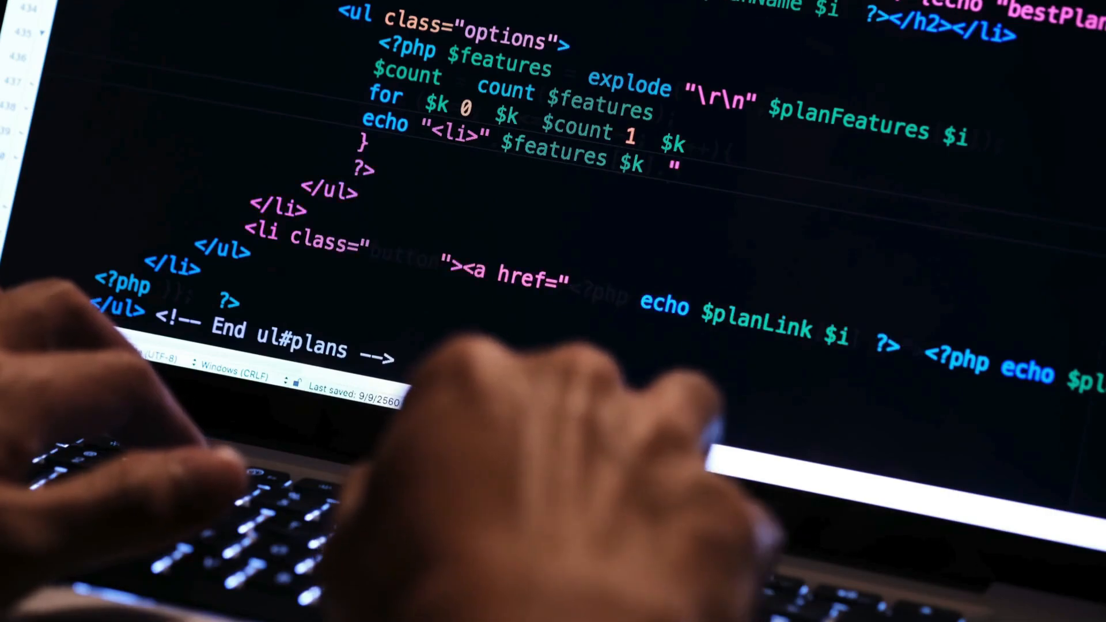
Paste the combined ClamAV setup command chain (mkdir, chown, apt-get install clamav, nano freshclam.conf) at the prompt.
{"action": "type", "text": "</li>"}
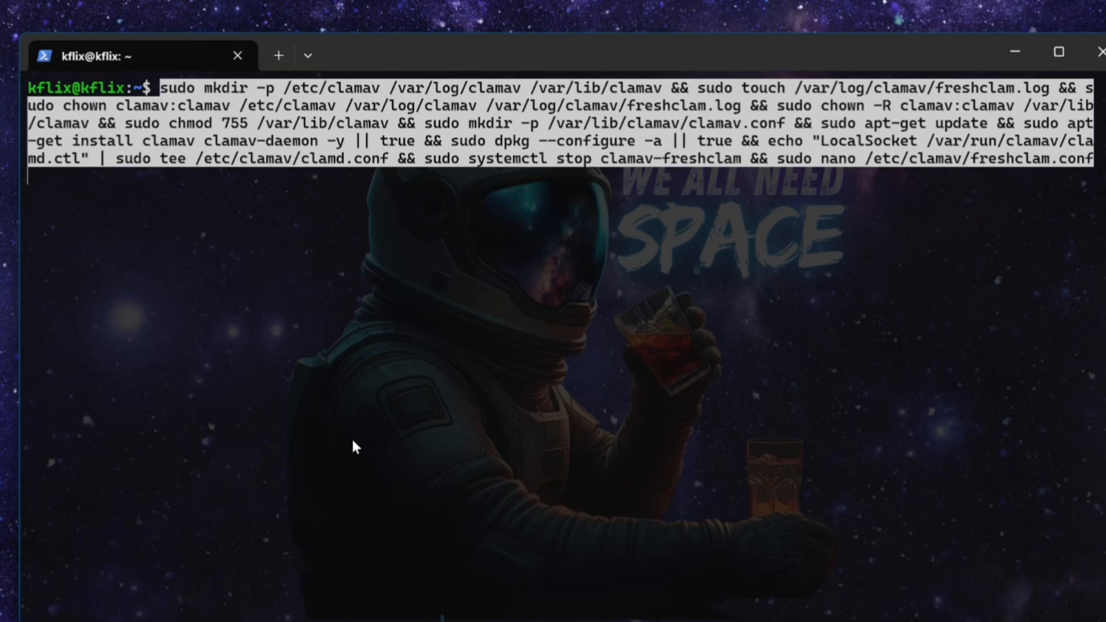
Run the setup chain so apt-get update fetches package lists and freshclam.conf opens in nano.
{"action": "key", "text": "Return"}
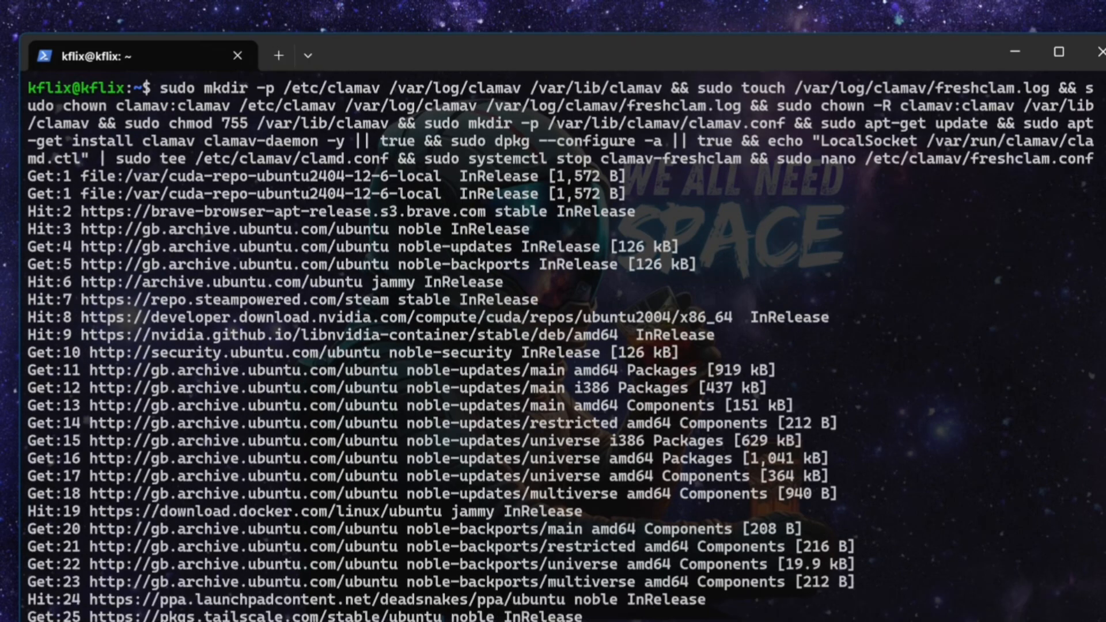
{"action": "scroll", "scroll_direction": "down", "scroll_amount": 3}
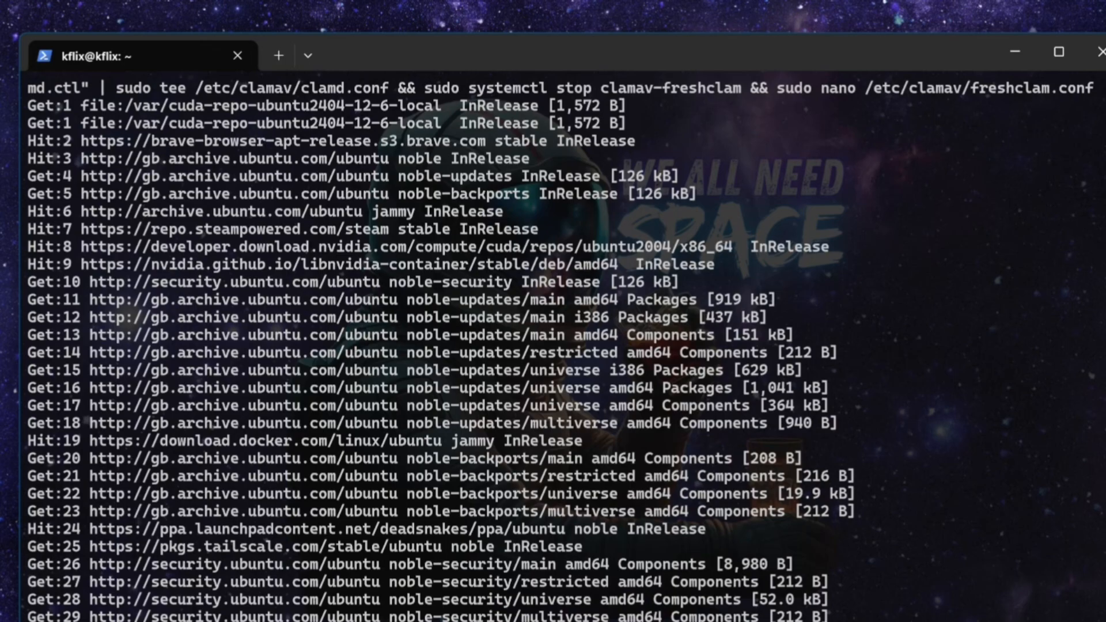
{"action": "mouse_move", "coordinate": [353, 446]}
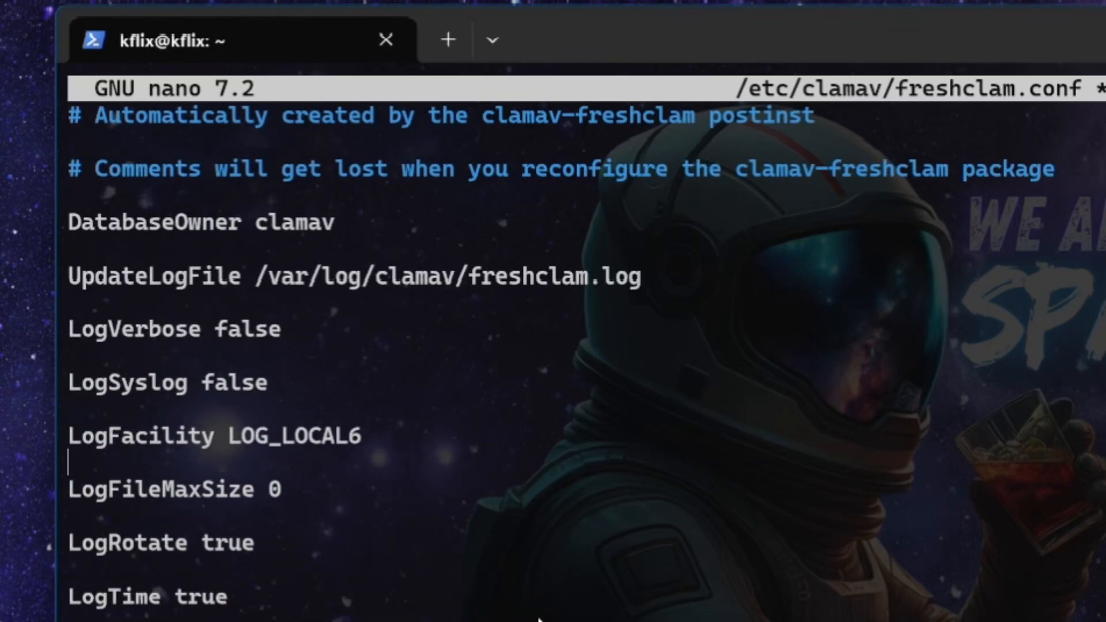
Review freshclam.conf in nano, write it to disk and exit so the ClamAV install completes.
{"action": "scroll", "scroll_direction": "down", "scroll_amount": 3}
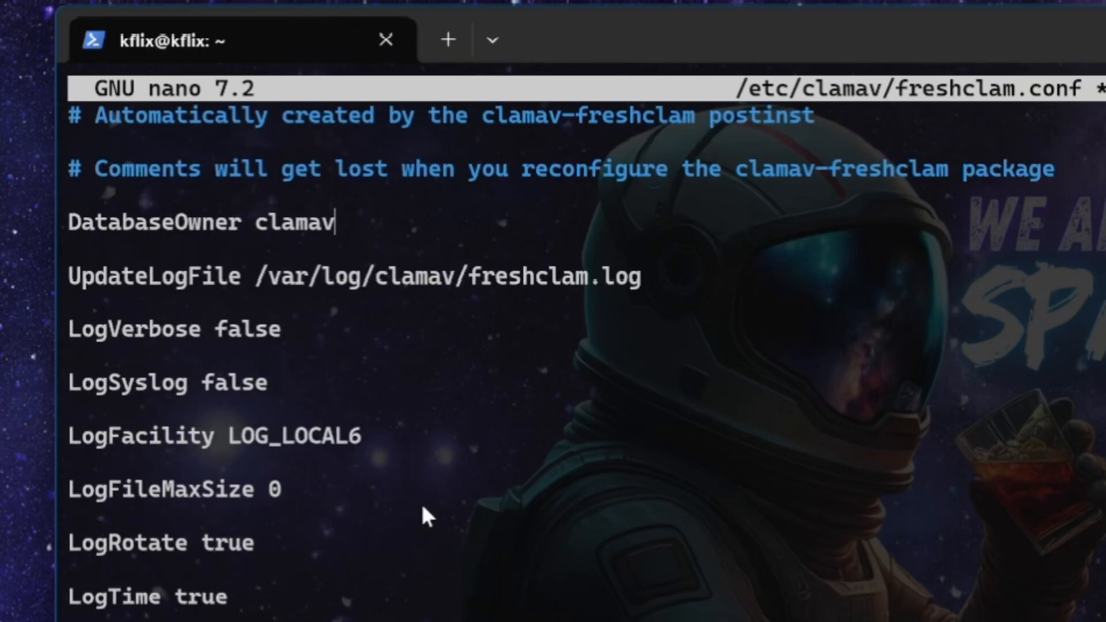
{"action": "scroll", "scroll_direction": "down", "scroll_amount": 3}
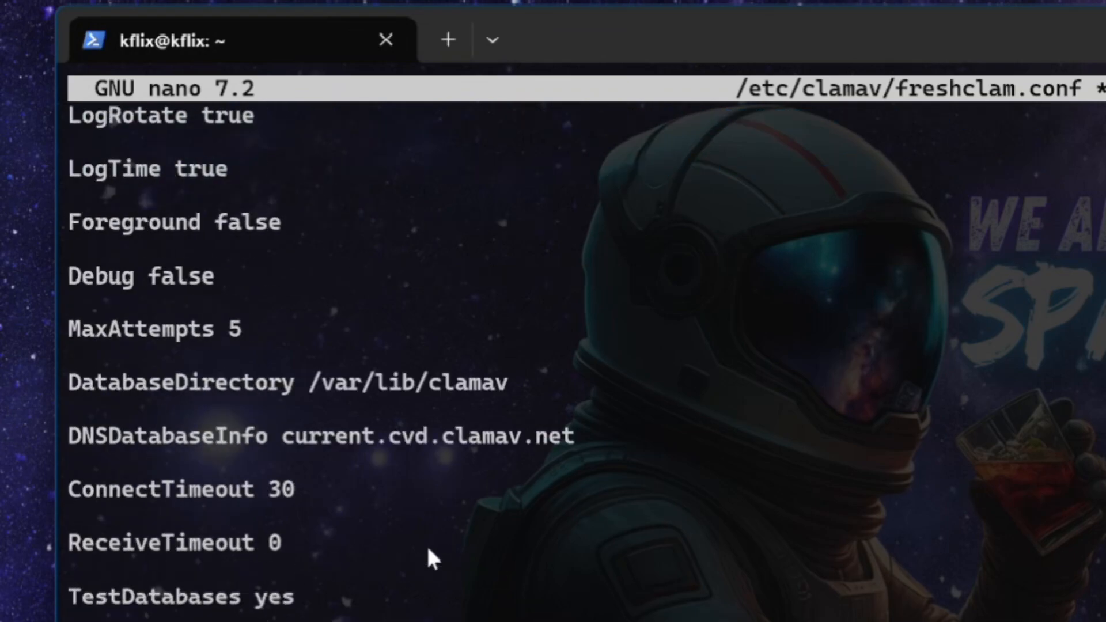
{"action": "scroll", "scroll_direction": "down", "scroll_amount": 3}
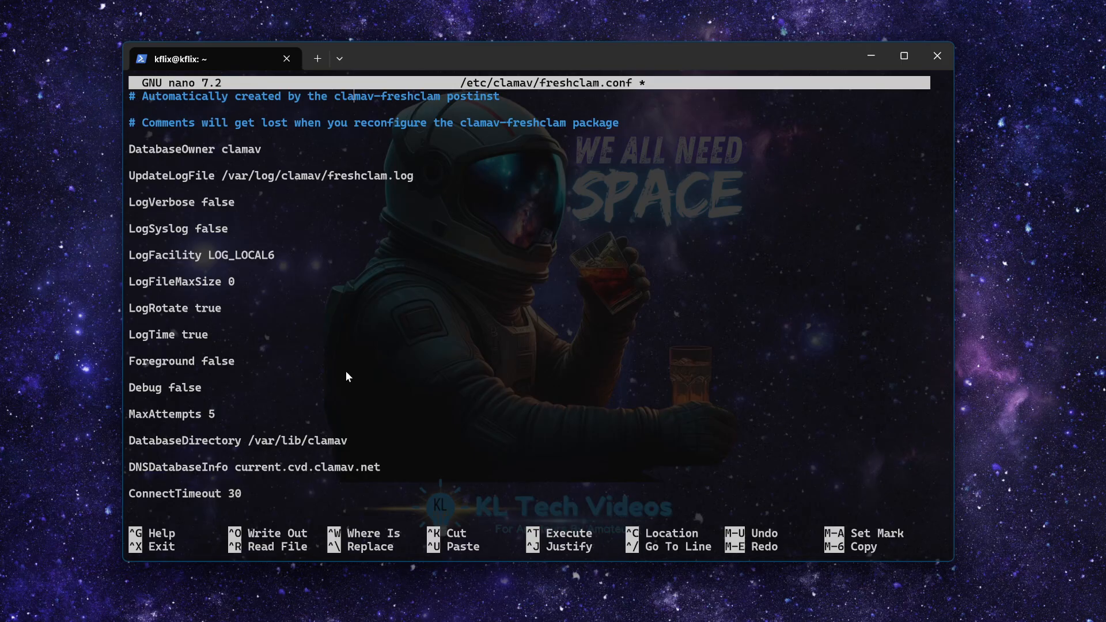
{"action": "key", "text": "ctrl+o"}
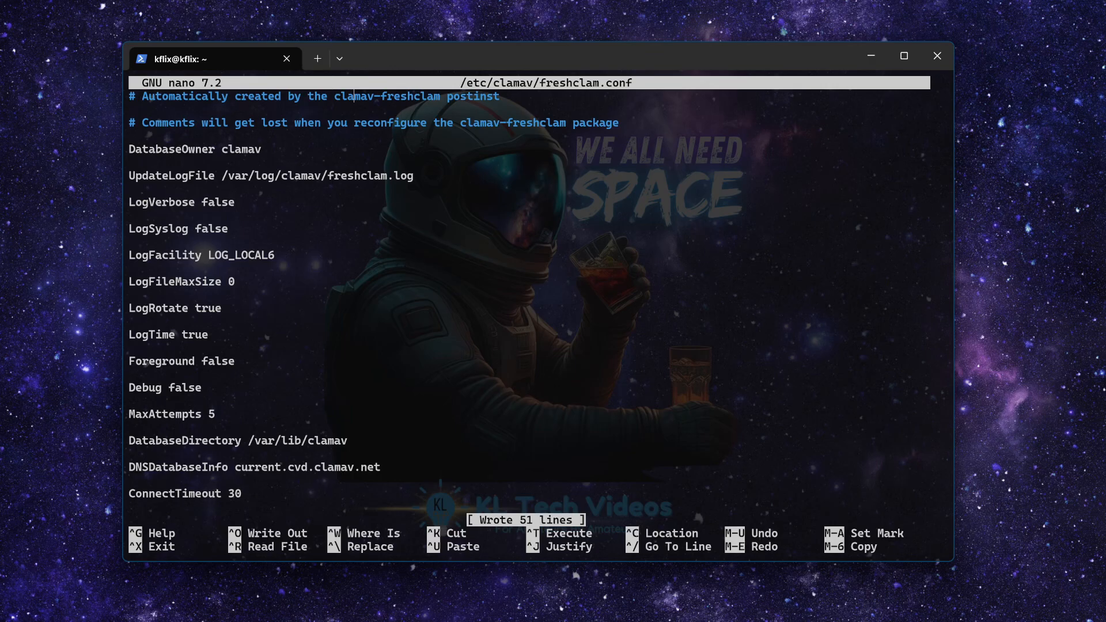
{"action": "key", "text": "ctrl+x"}
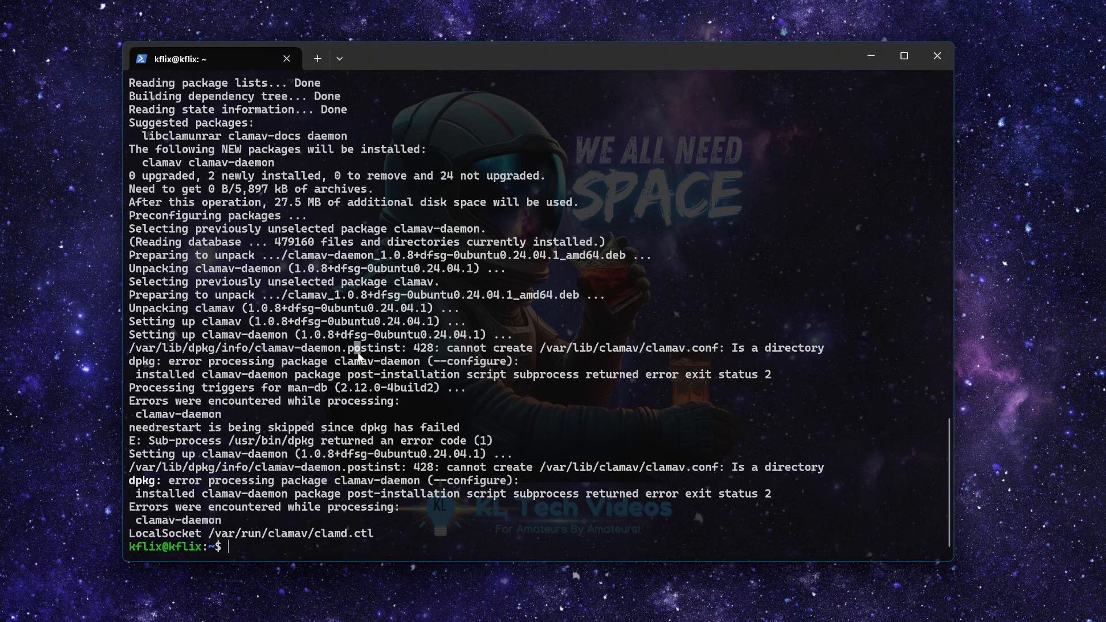
Clear the screen before updating the virus databases with sudo freshclam.
{"action": "type", "text": "clear"}
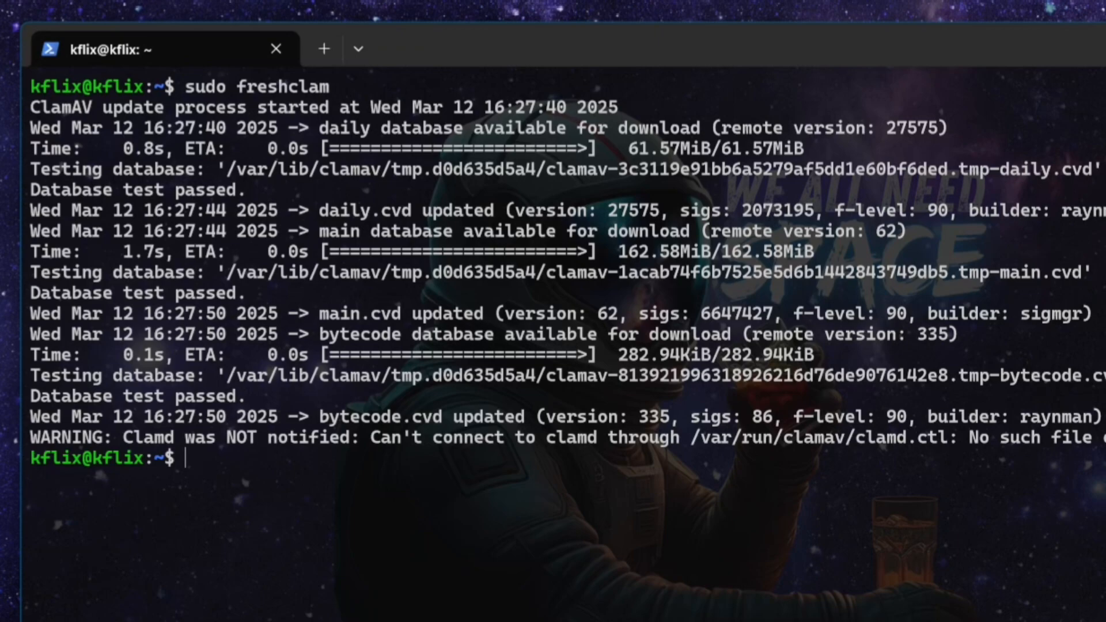
Run sudo freshclam again, then enter clamscan -r -i --bell /home/kflix/myapps/Dockge at the prompt.
{"action": "type", "text": "sudo freshclam"}
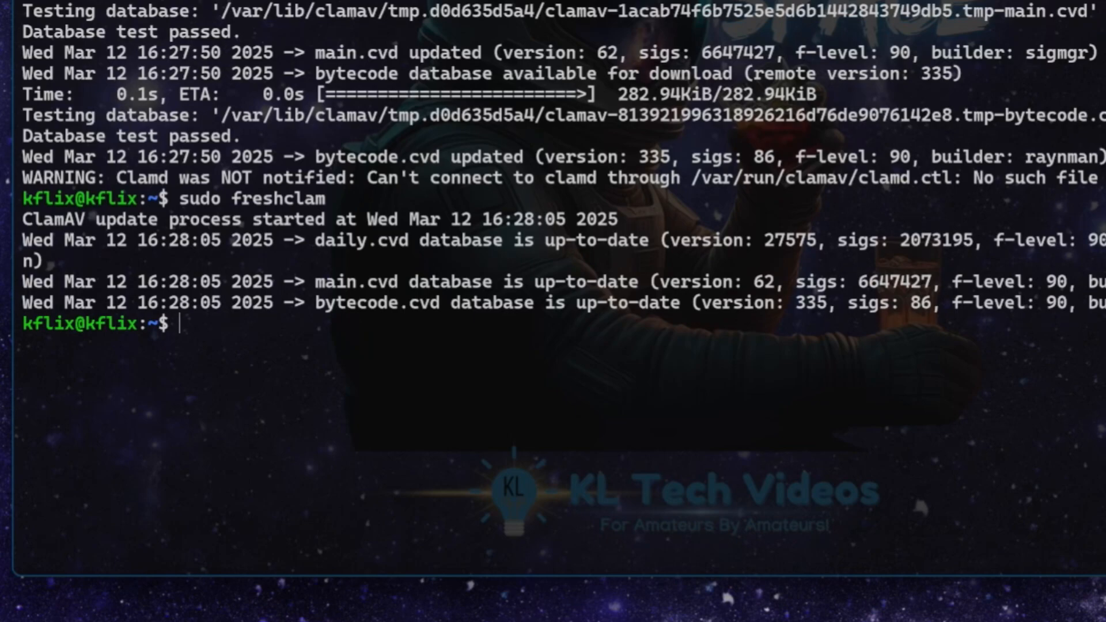
{"action": "mouse_move", "coordinate": [33, 177]}
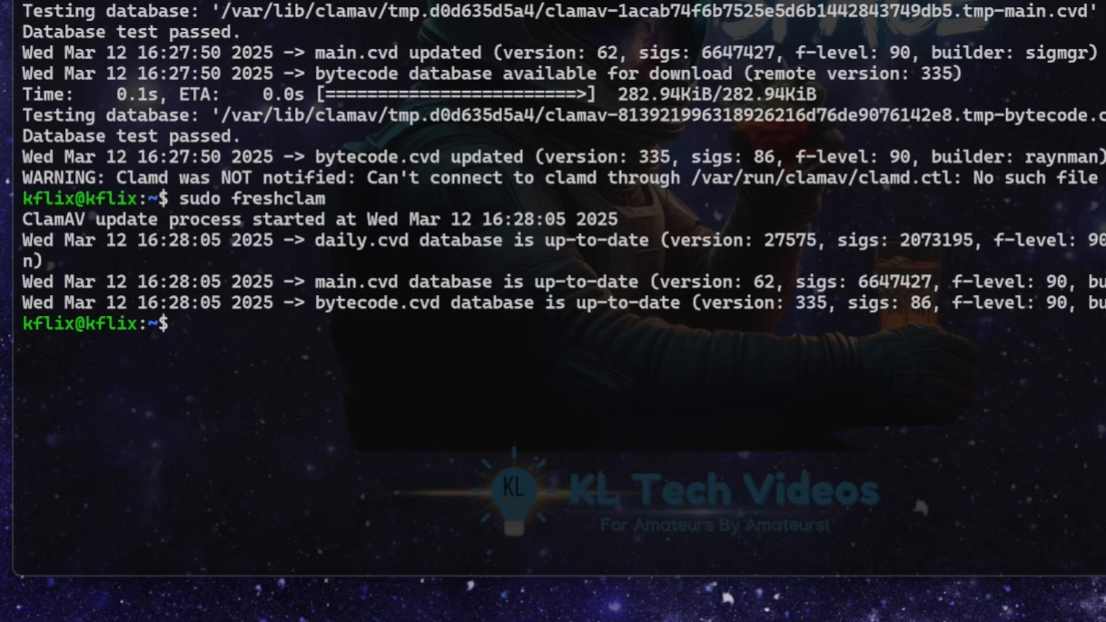
{"action": "type", "text": "clamscan -r -i --bell /home/kflix/myapps/Dockge"}
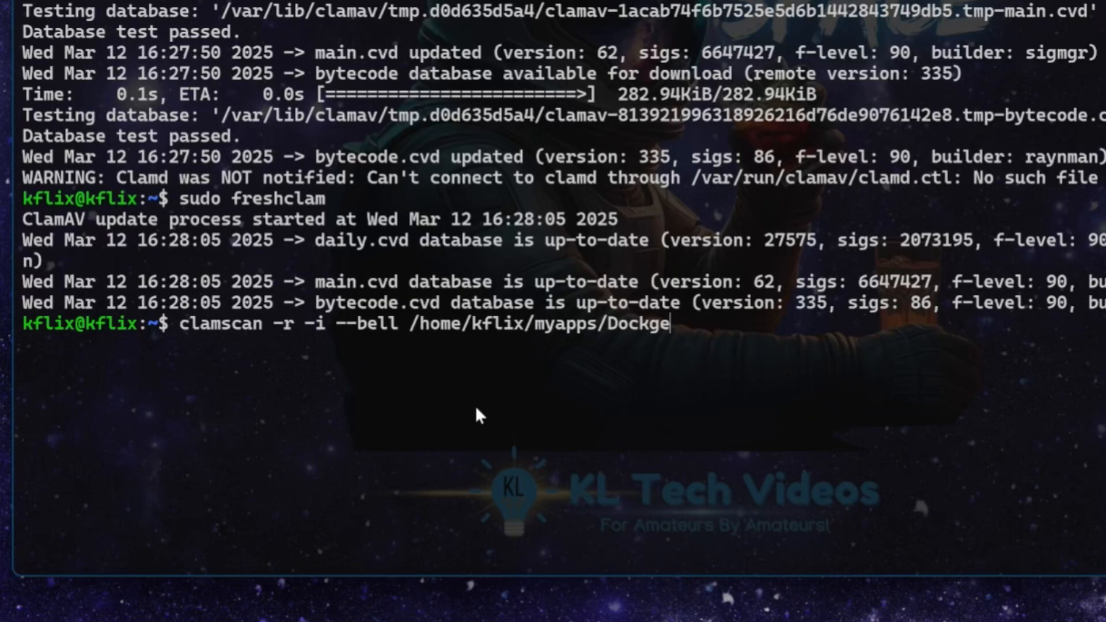
Cancel the typed line and retype the recursive clamscan command for /home/kflix/myapps/Dockge.
{"action": "key", "text": "ctrl+c"}
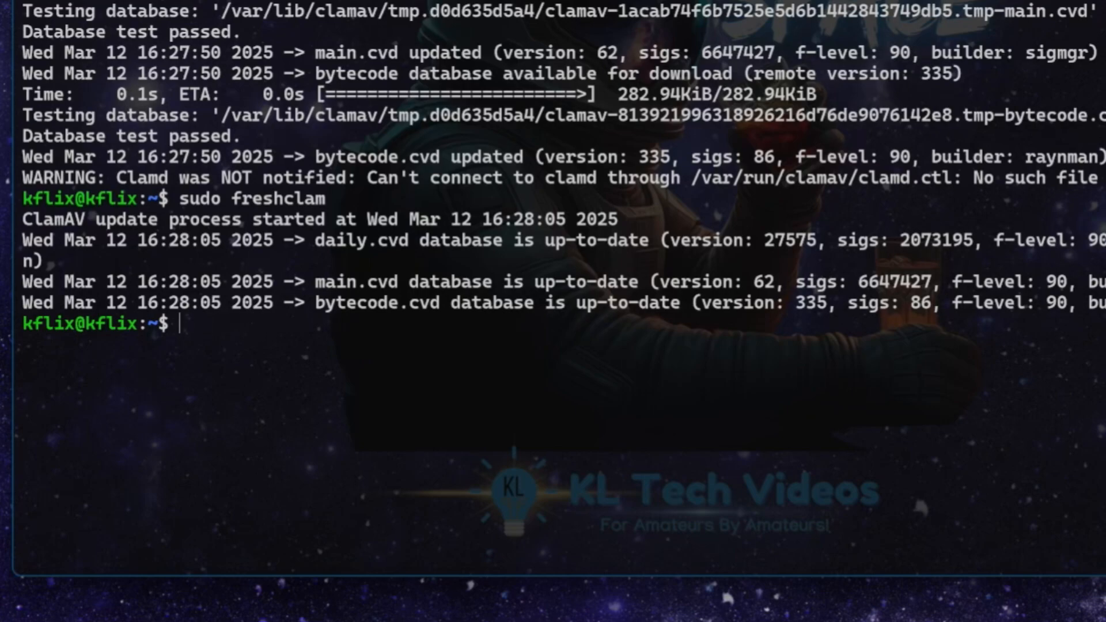
{"action": "type", "text": "clamscan -r -i --bell /home/kflix/myapps/Dockge"}
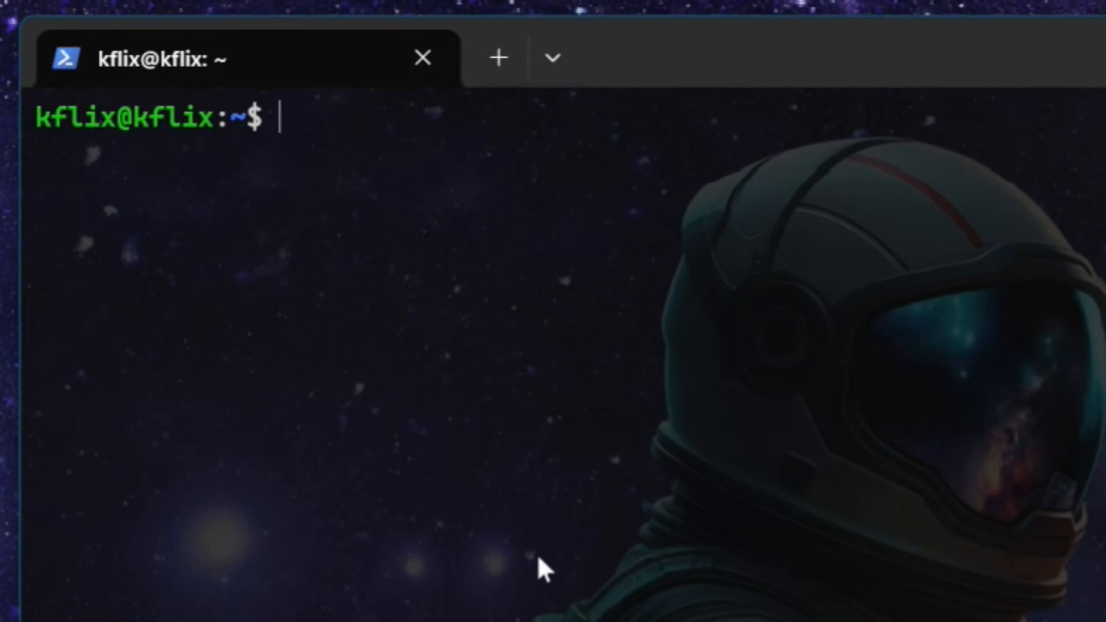
Create /usr/local/bin/weekly_clamscan.sh in nano and paste the scan-and-email script.
{"action": "type", "text": "sudo nano /usr/local/bin/weekly_clamscan.sh"}
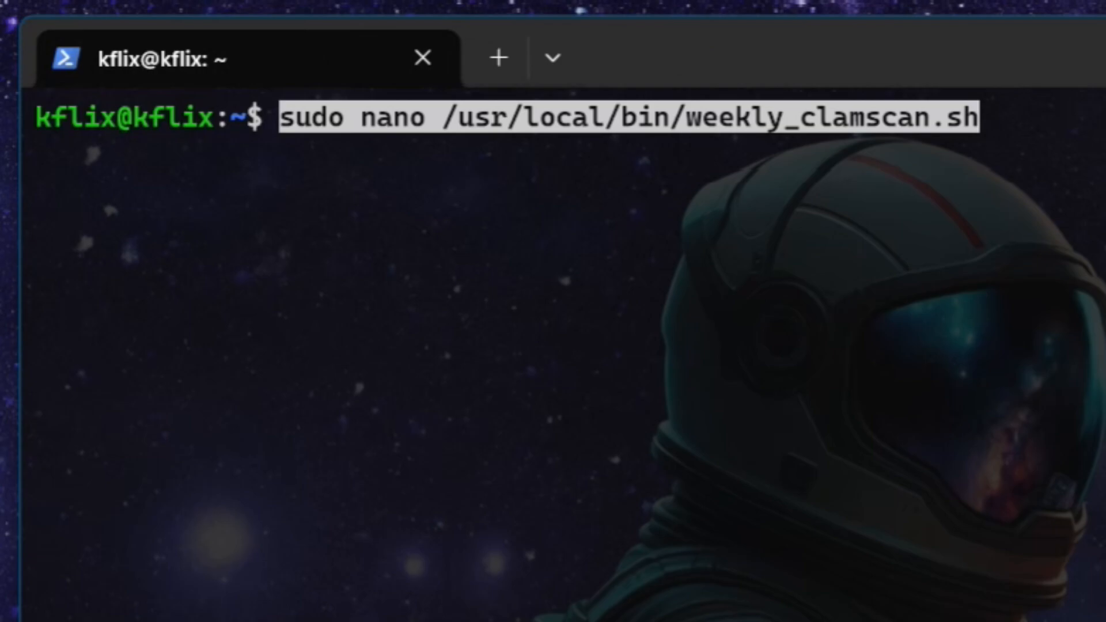
{"action": "key", "text": "Enter"}
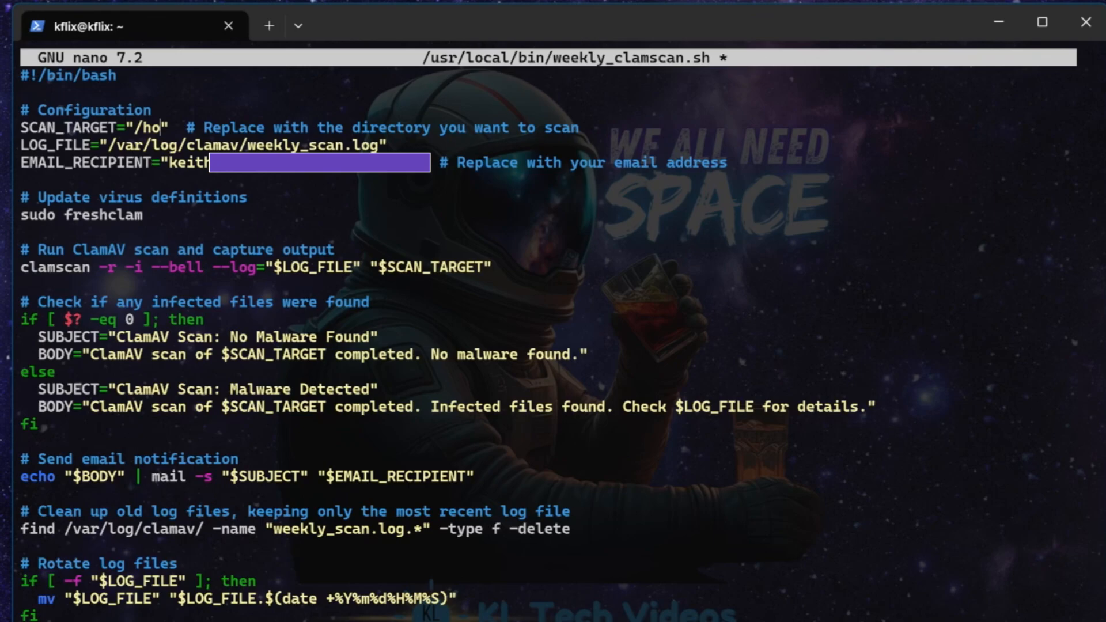
Set SCAN_TARGET to /home/kflix/myapps/Dockge in the script header.
{"action": "key", "text": "BackSpace"}
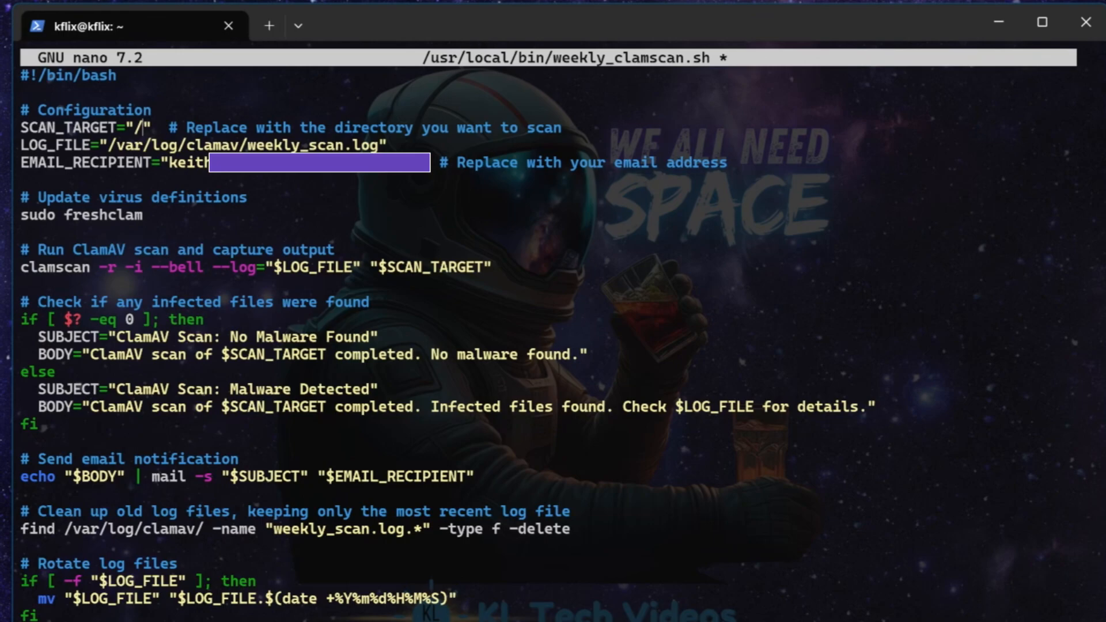
{"action": "type", "text": "home/"}
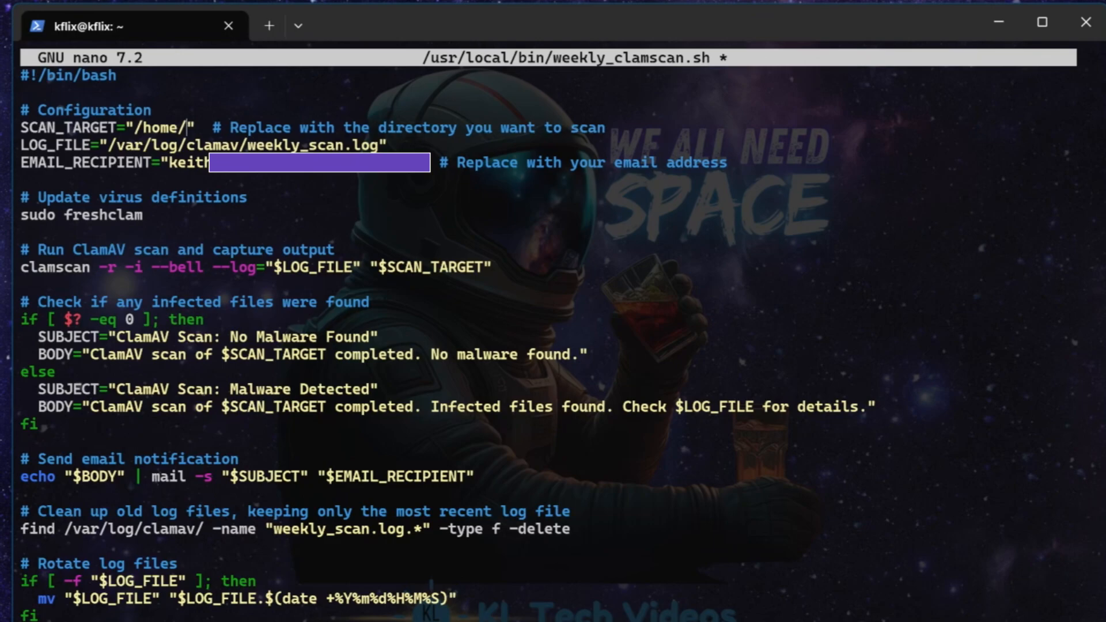
{"action": "type", "text": "kflix"}
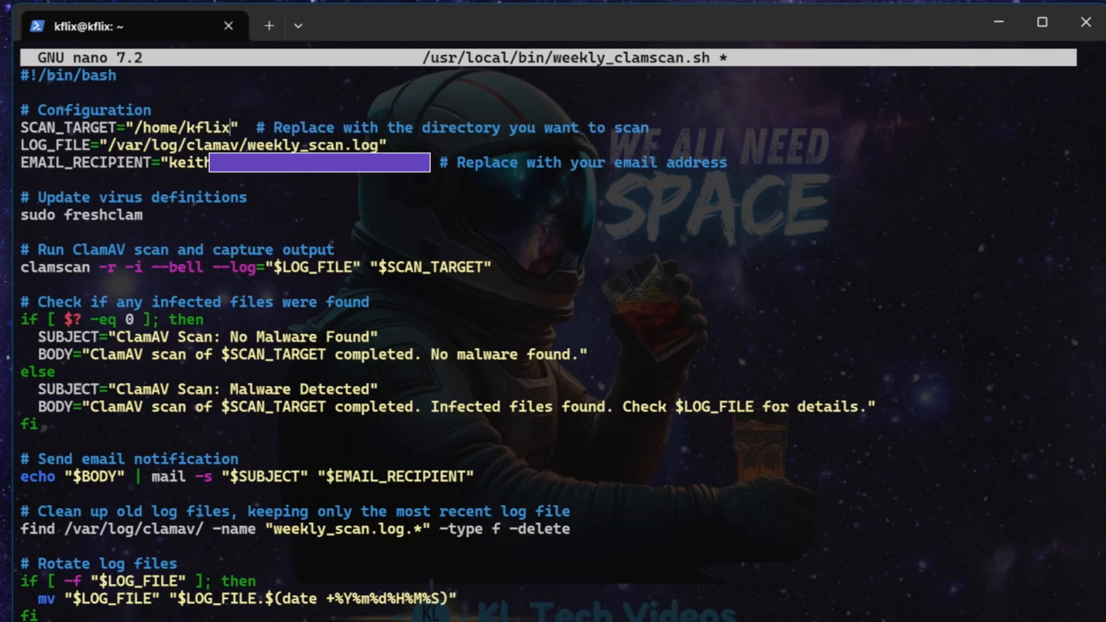
{"action": "type", "text": "/myapps"}
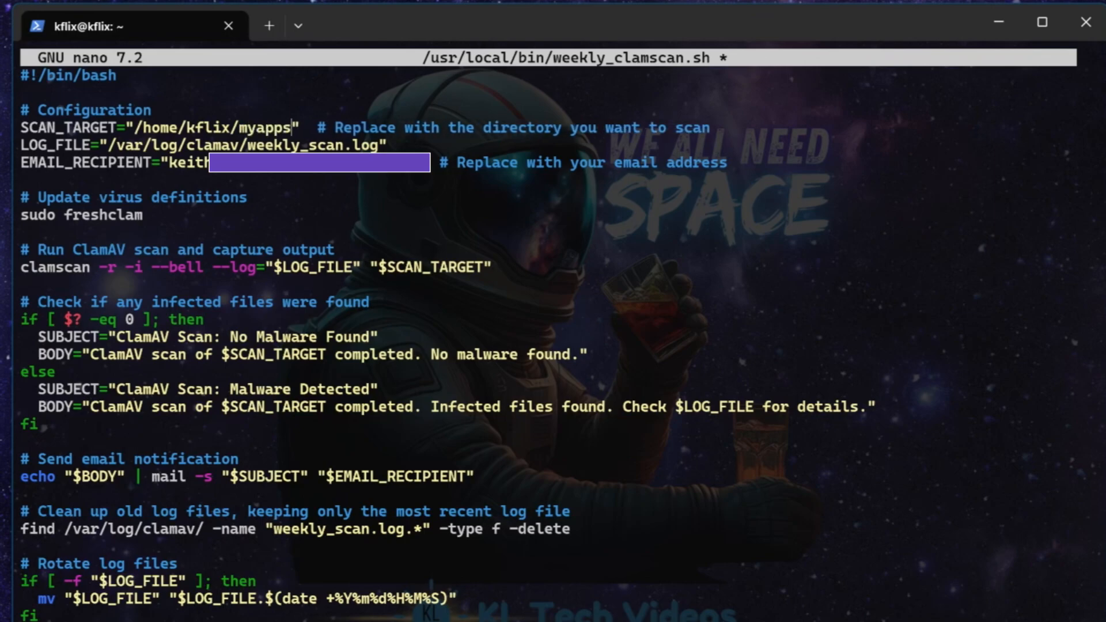
{"action": "type", "text": "/Do"}
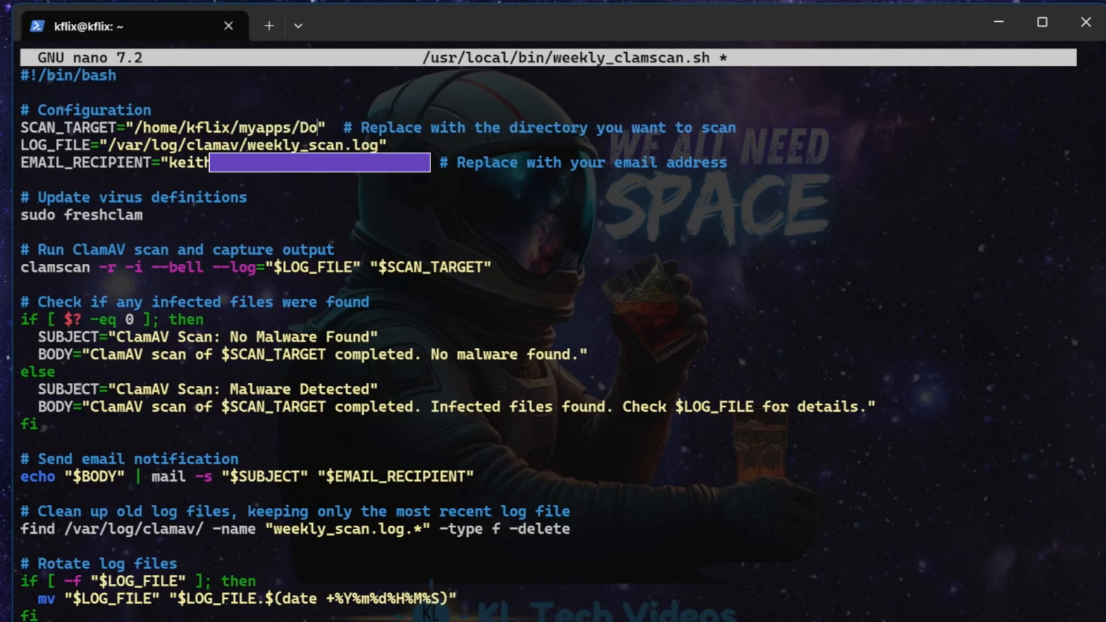
{"action": "type", "text": "ckge"}
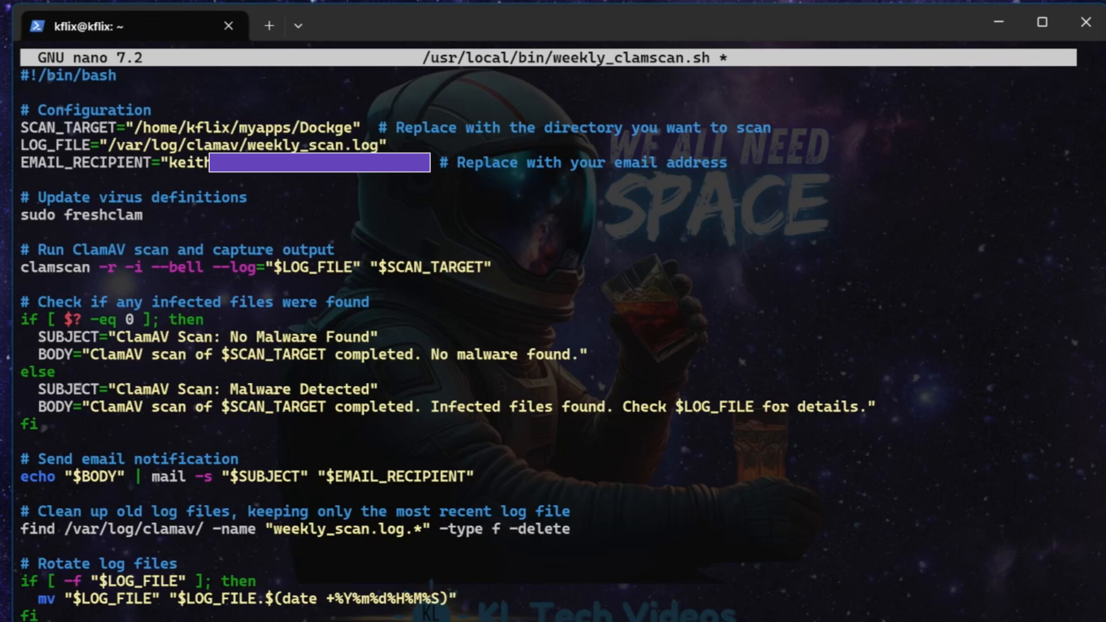
Fill in the recipient email and comment out a line near the mail command with #.
{"action": "left_click", "coordinate": [141, 216]}
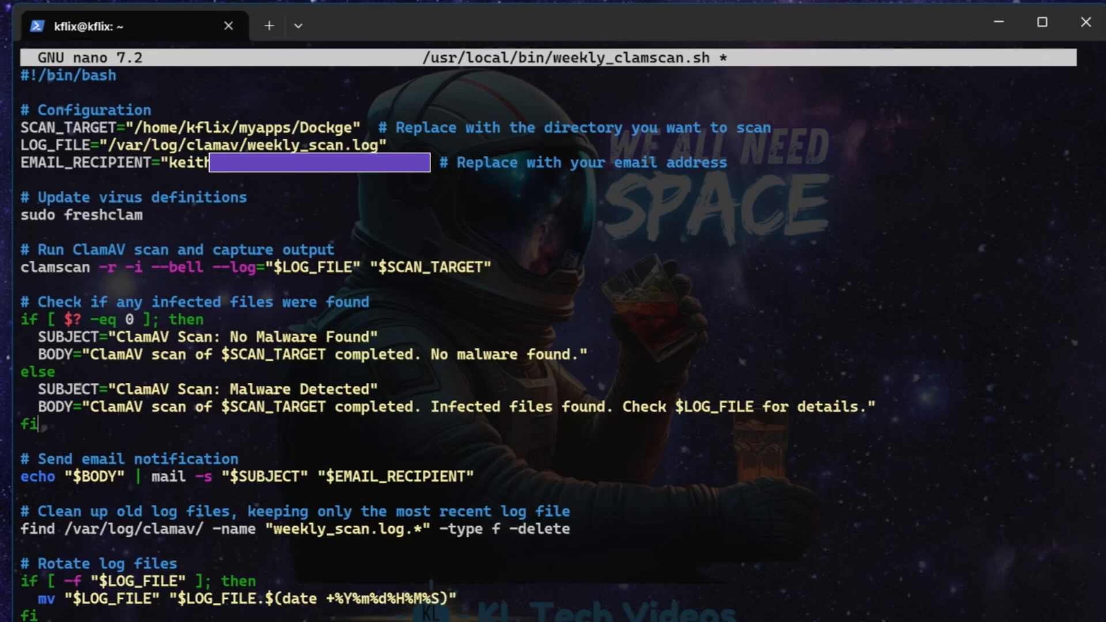
{"action": "key", "text": "Enter"}
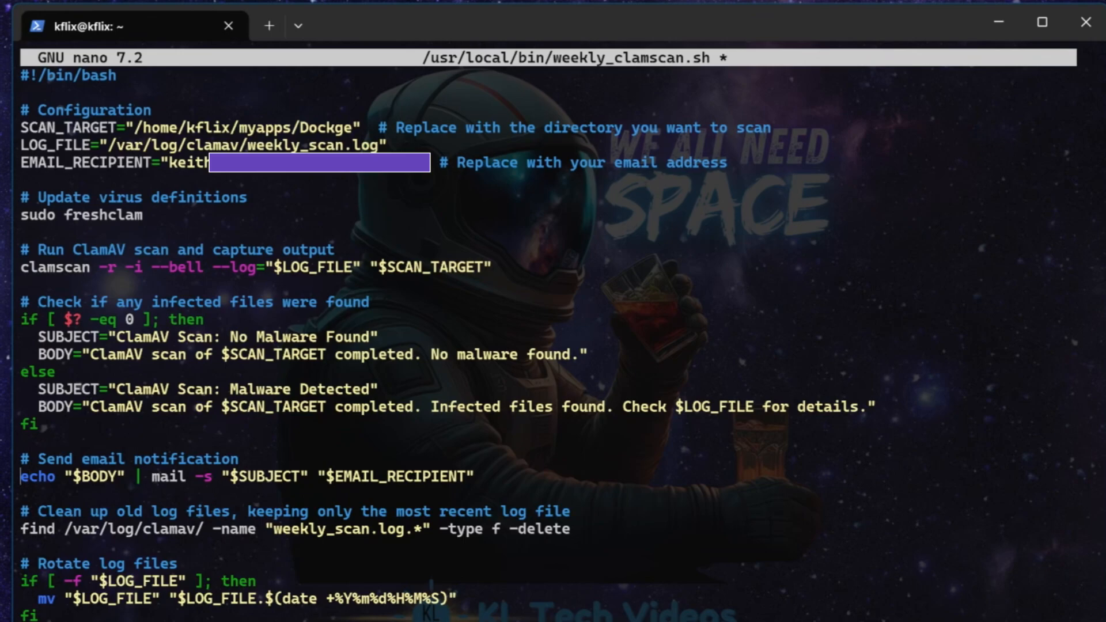
{"action": "type", "text": "#"}
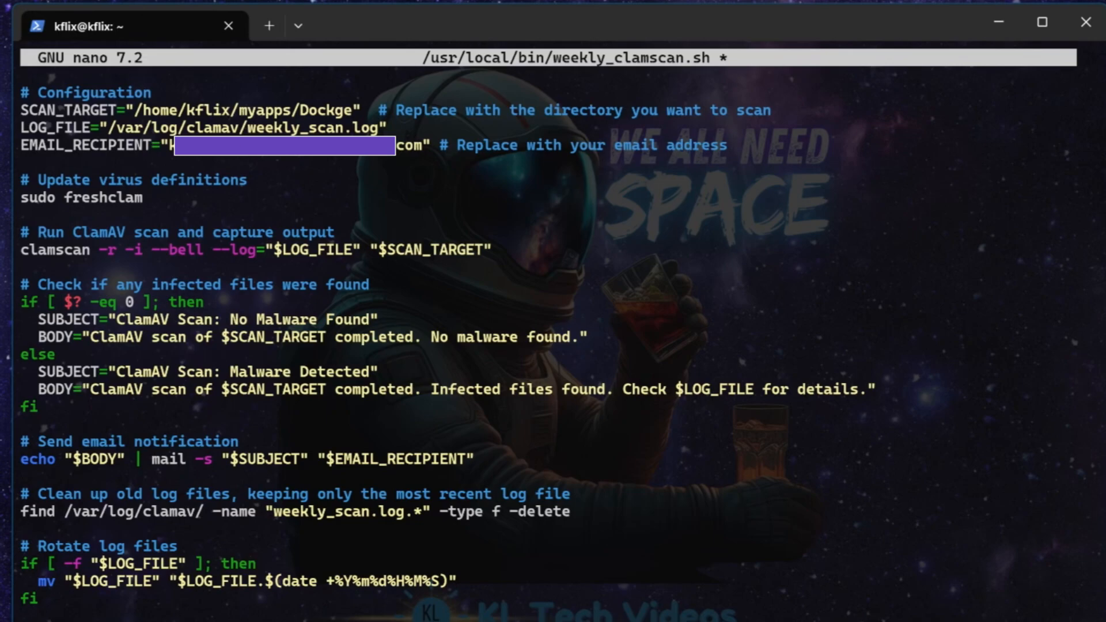
Save weekly_clamscan.sh and exit nano back to the shell.
{"action": "key", "text": "ctrl+o"}
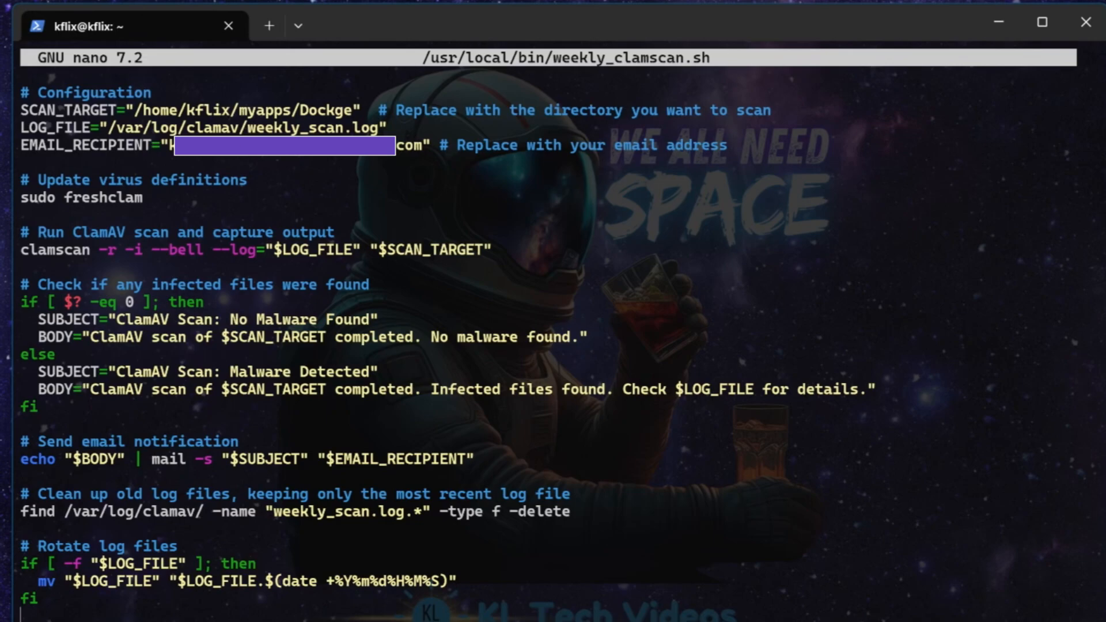
{"action": "key", "text": "ctrl+x"}
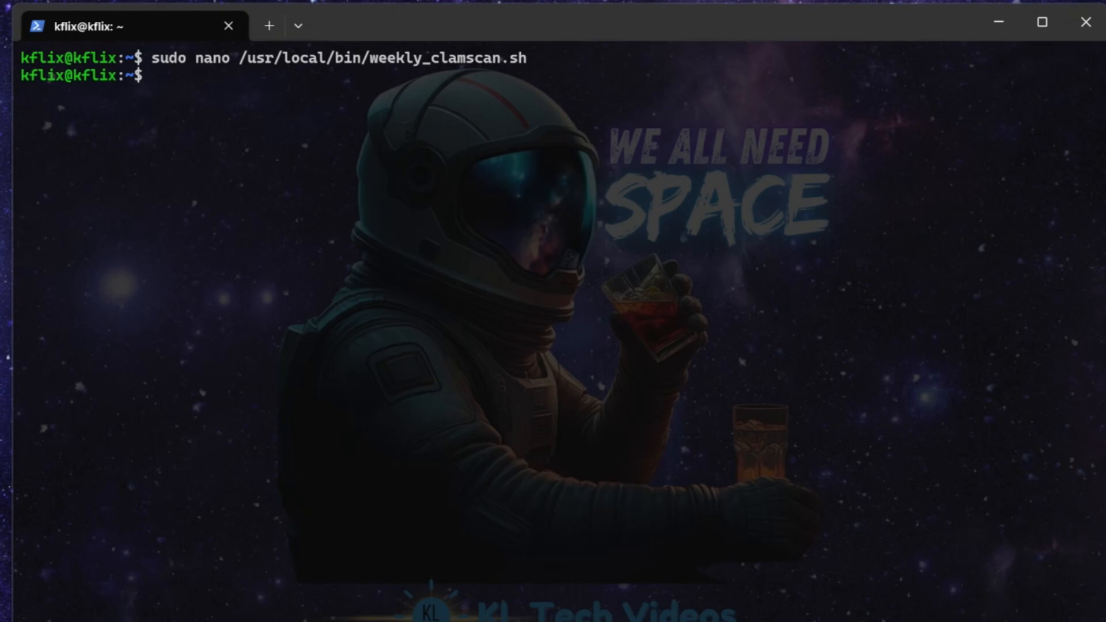
Make /usr/local/bin/weekly_clamscan.sh executable with sudo chmod +x.
{"action": "type", "text": "sudo chmod +x /usr/local/bin/weekly_clamscan.sh"}
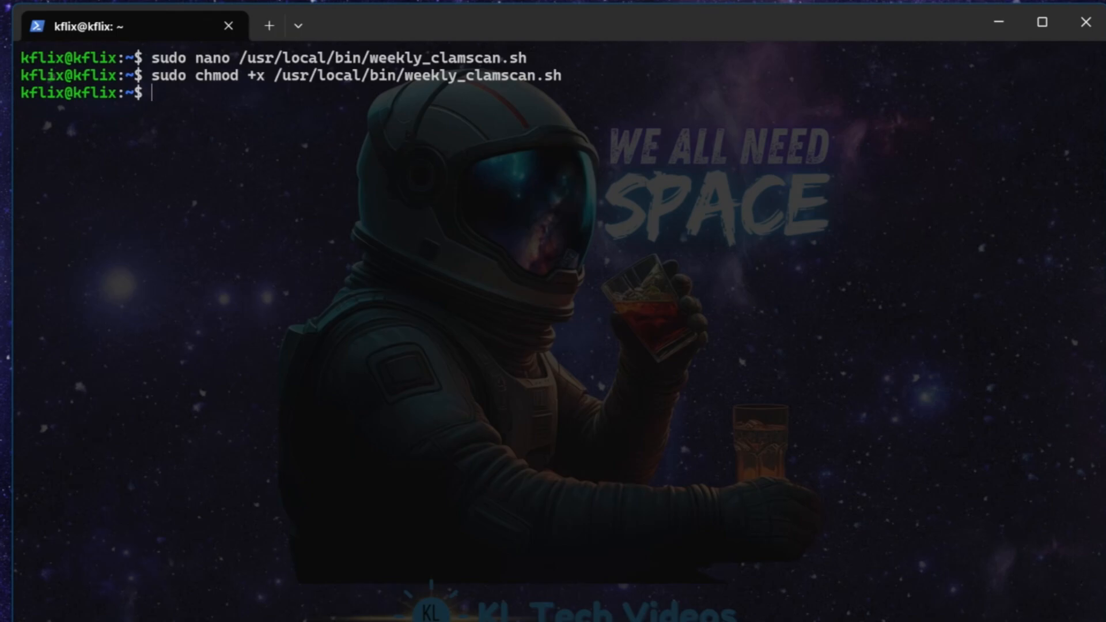
{"action": "mouse_move", "coordinate": [275, 425]}
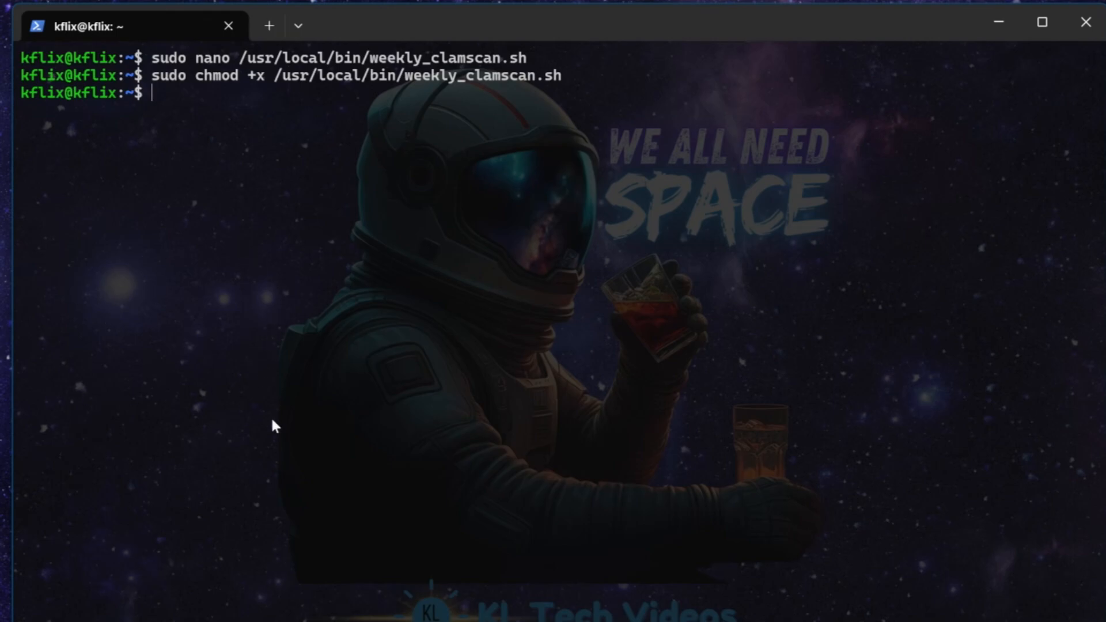
{"action": "mouse_move", "coordinate": [432, 449]}
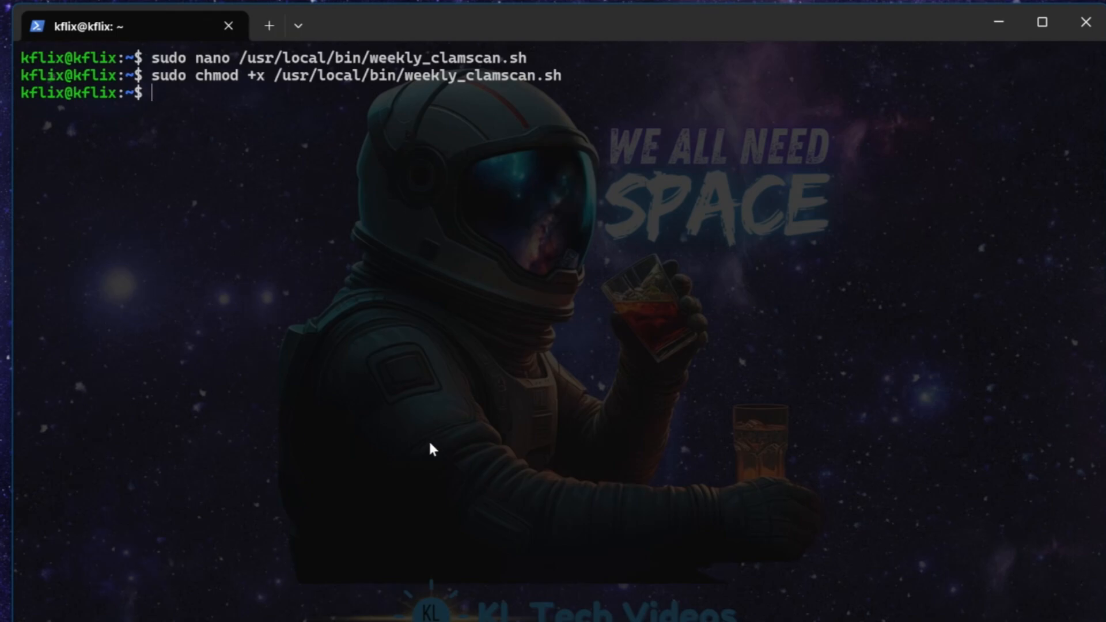
{"action": "mouse_move", "coordinate": [840, 509]}
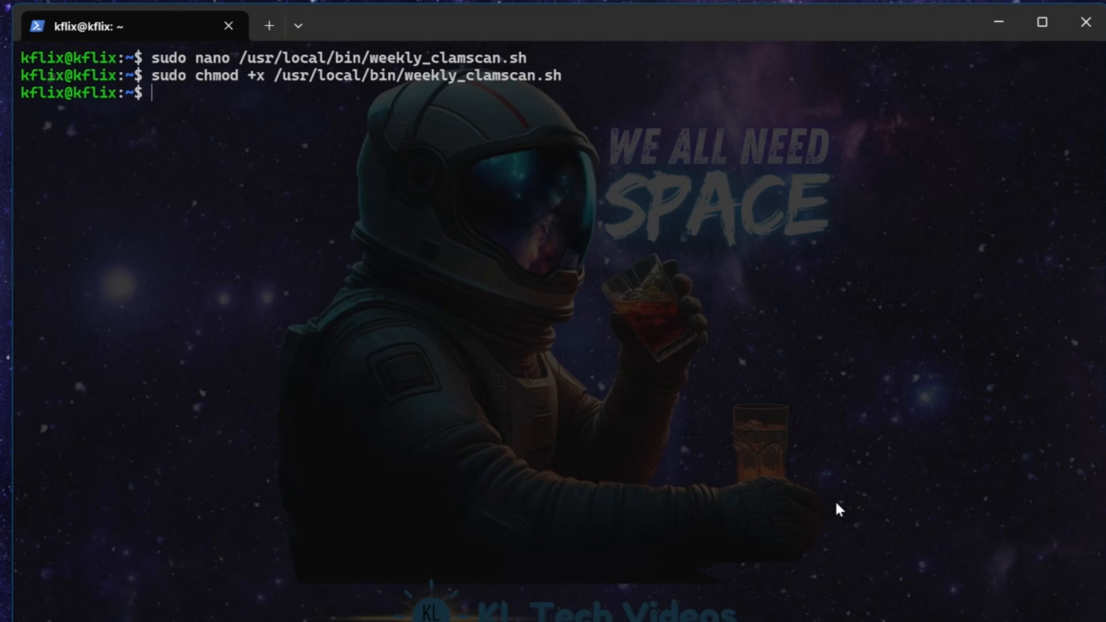
{"action": "mouse_move", "coordinate": [462, 364]}
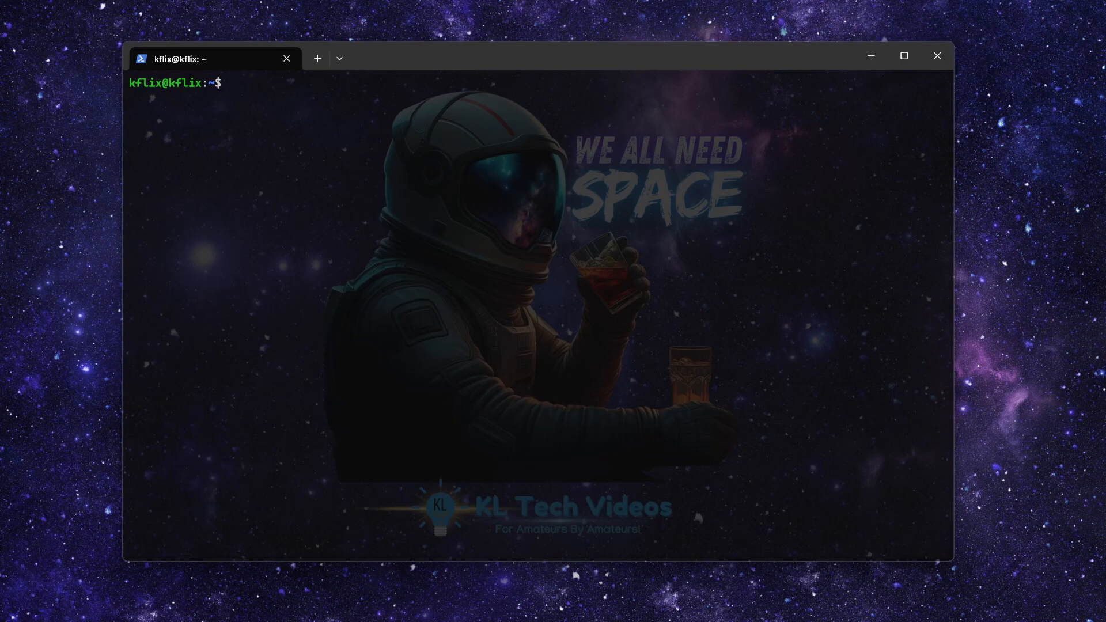
Add the line 0 2 * * 0 /usr/local/bin/weekly_clamscan.sh to root's crontab via sudo crontab -e.
{"action": "type", "text": "sudo crontab -e"}
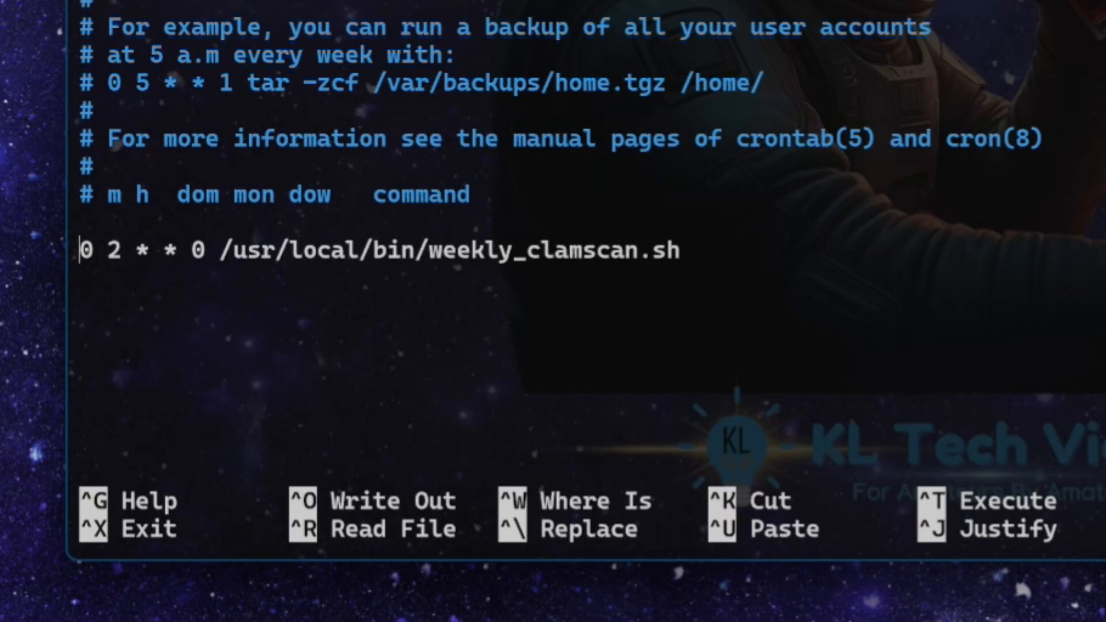
{"action": "type", "text": "This will run 2am every"}
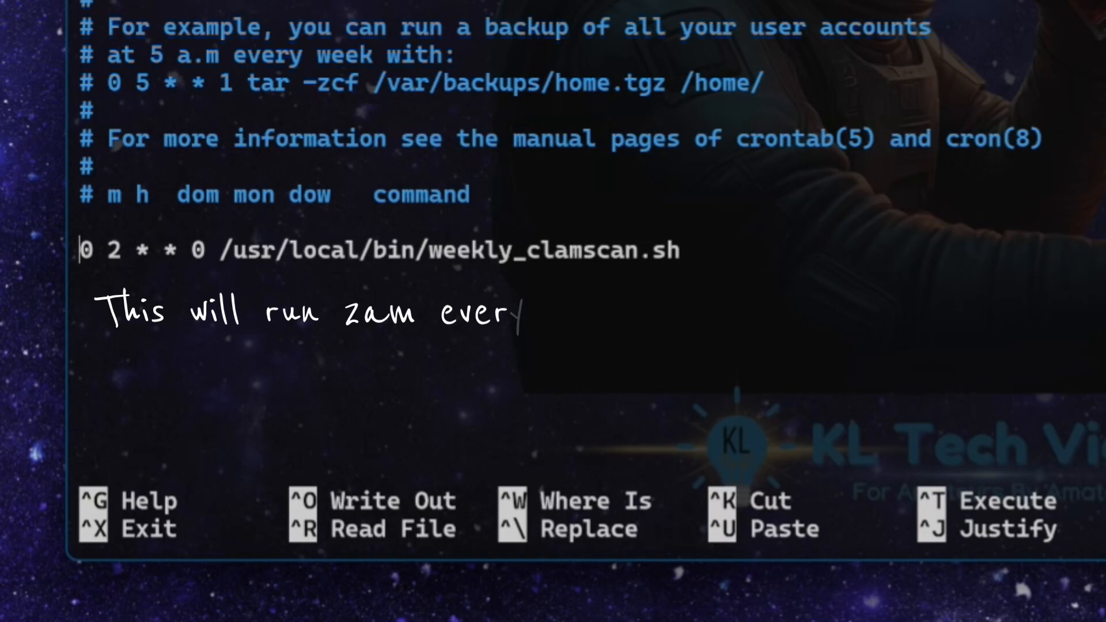
{"action": "type", "text": "sunday!"}
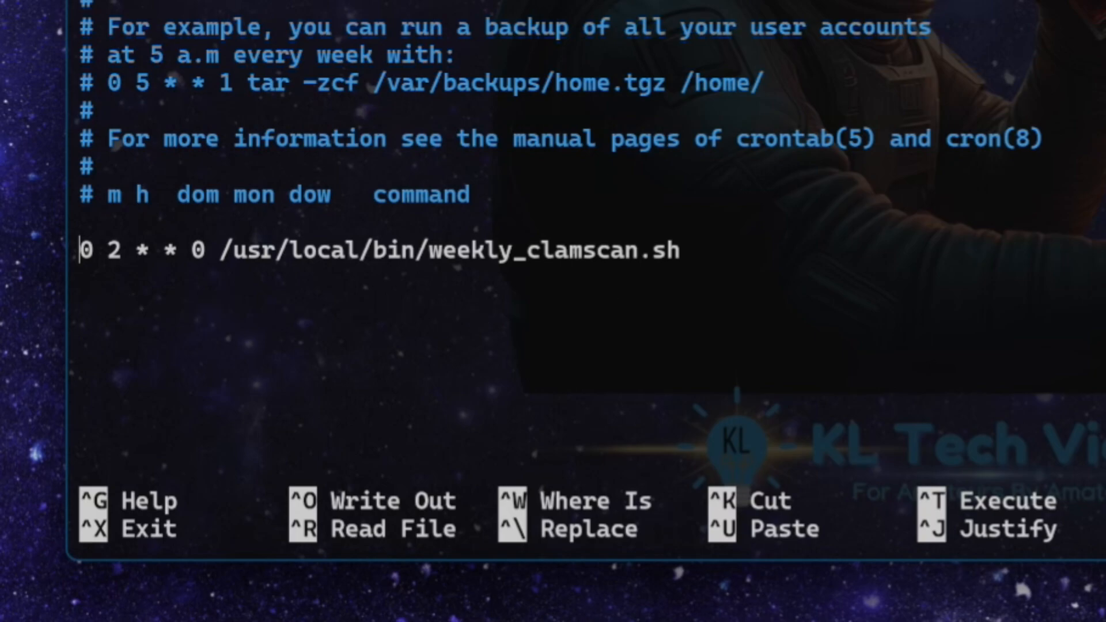
{"action": "type", "text": "r[;lgkdfpkgpdfkg"}
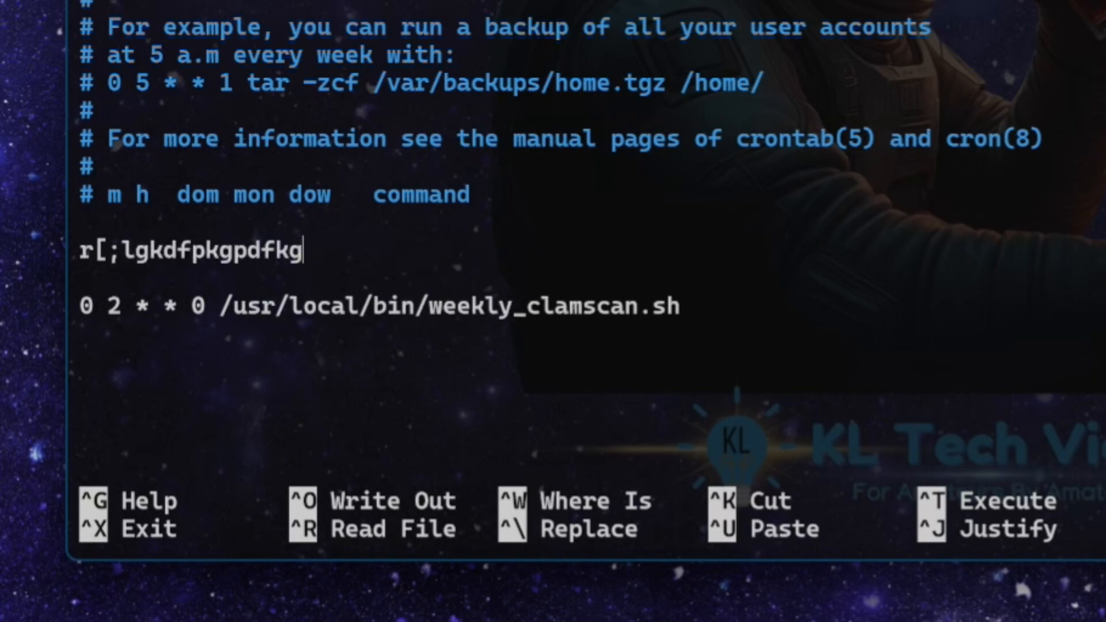
{"action": "key", "text": "BackSpace"}
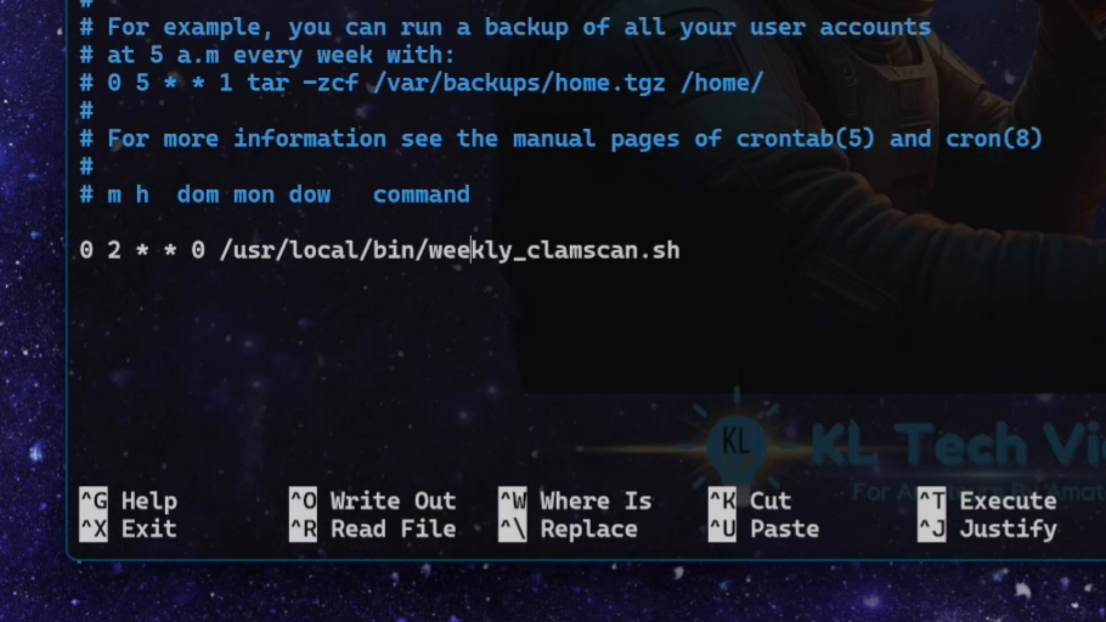
{"action": "key", "text": "ctrl+o"}
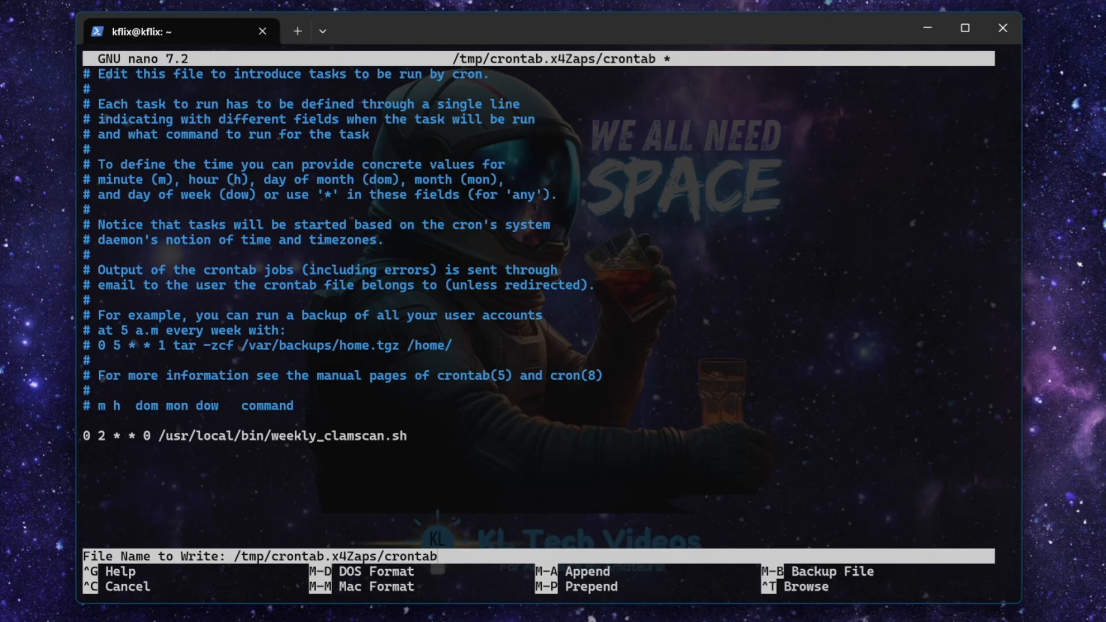
Write the crontab file and exit nano, keeping the Sunday 2 a.m. weekly_clamscan.sh entry.
{"action": "key", "text": "Enter"}
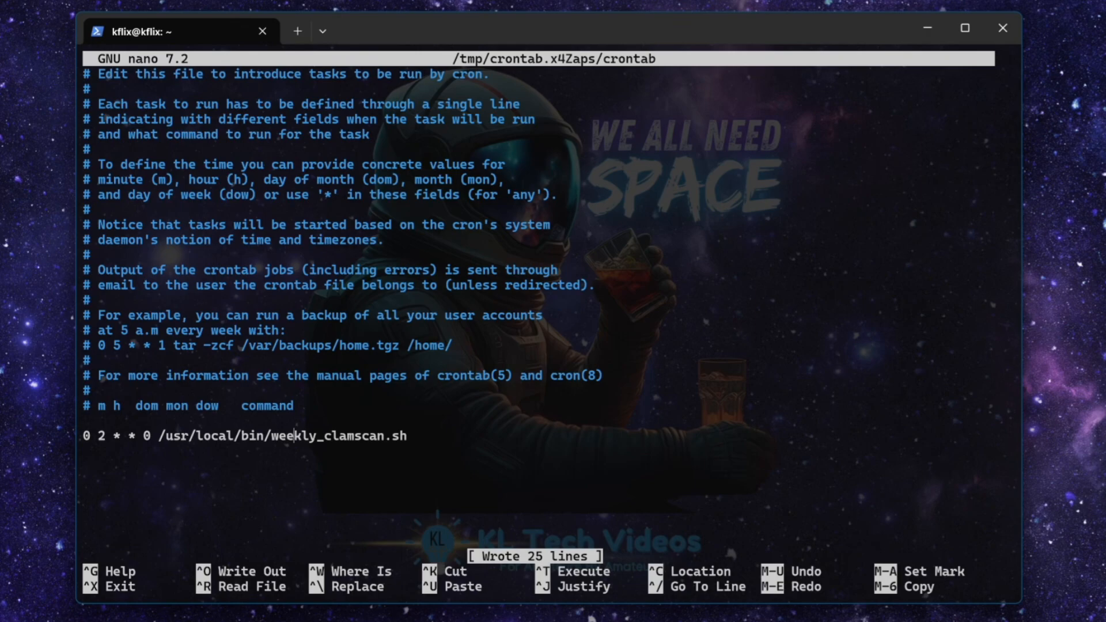
{"action": "key", "text": "ctrl+x"}
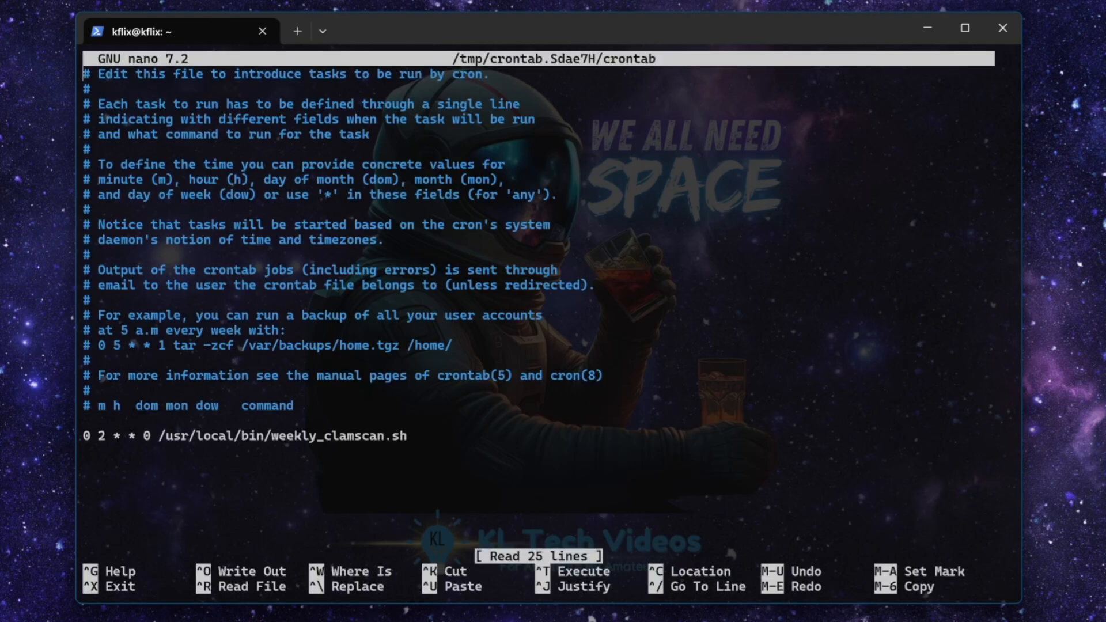
{"action": "mouse_move", "coordinate": [819, 429]}
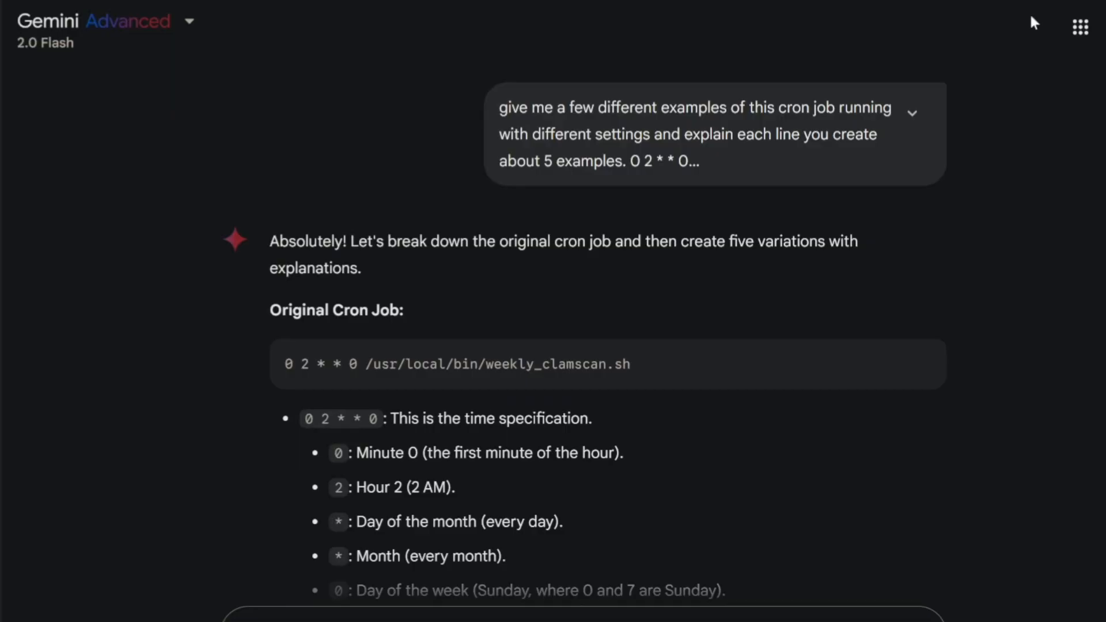
{"action": "mouse_move", "coordinate": [420, 215]}
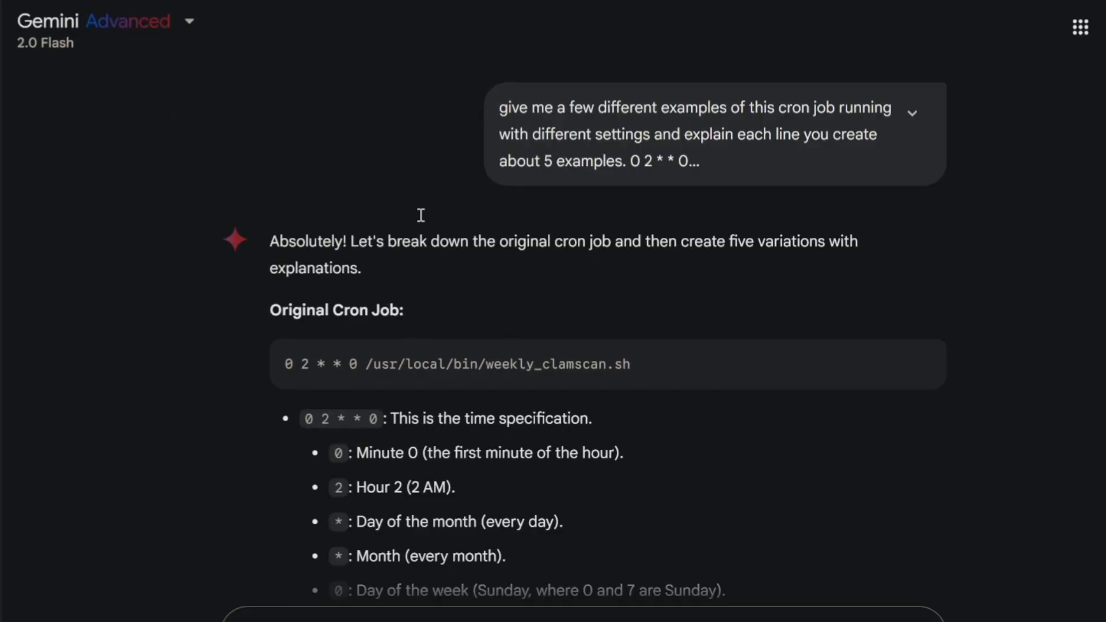
{"action": "mouse_move", "coordinate": [462, 129]}
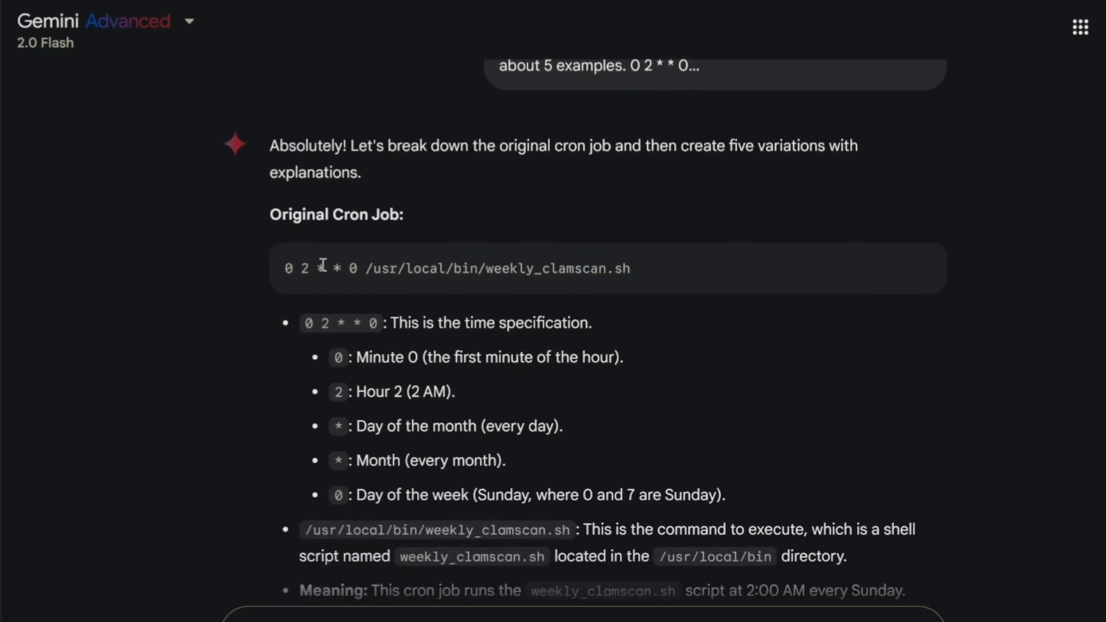
Scroll through Gemini's cron job breakdown and select the script name weekday_update.sh.
{"action": "scroll", "scroll_direction": "down", "scroll_amount": 3}
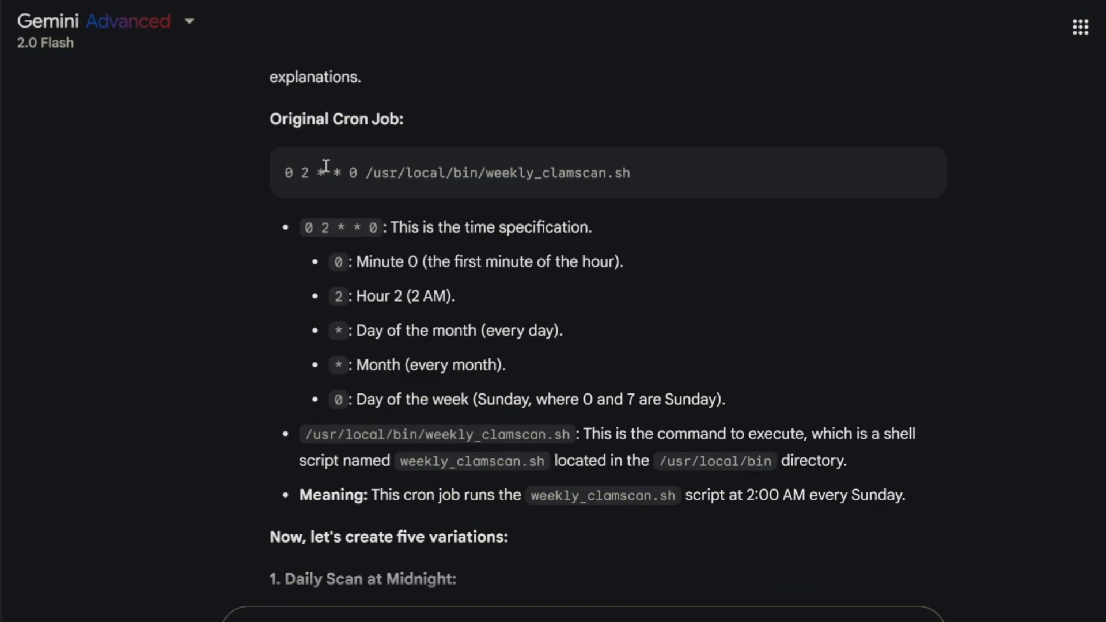
{"action": "mouse_move", "coordinate": [394, 269]}
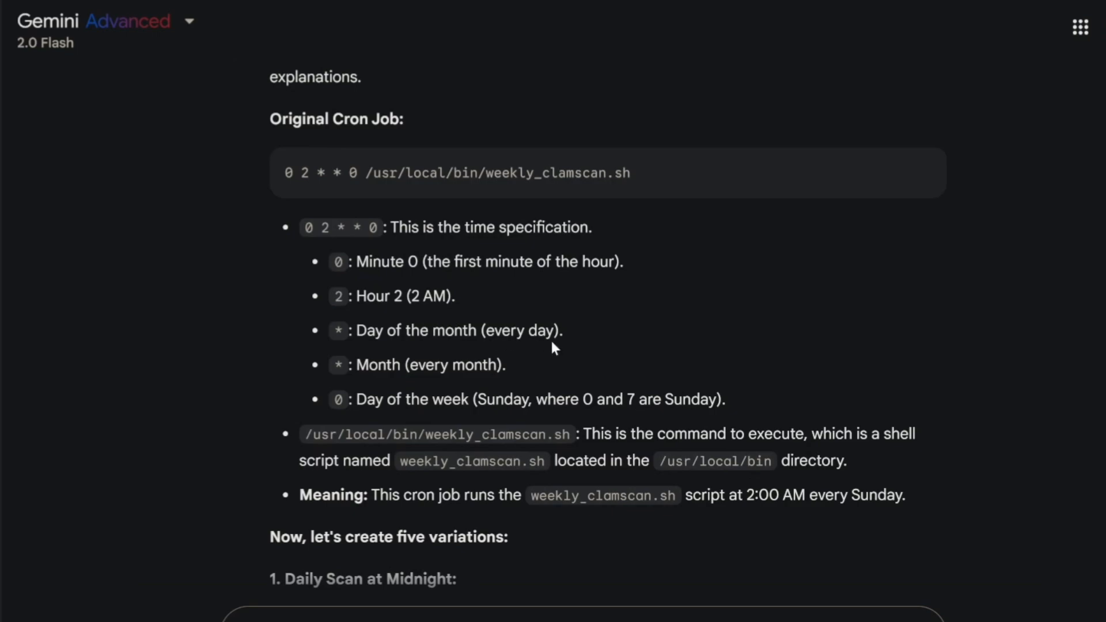
{"action": "mouse_move", "coordinate": [559, 346]}
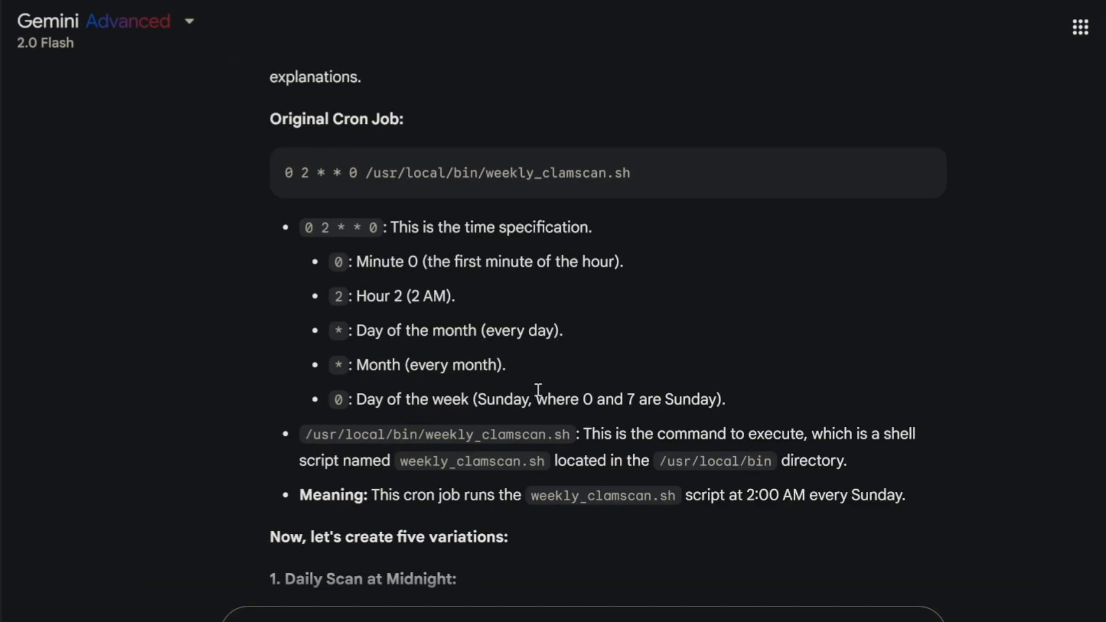
{"action": "mouse_move", "coordinate": [400, 445]}
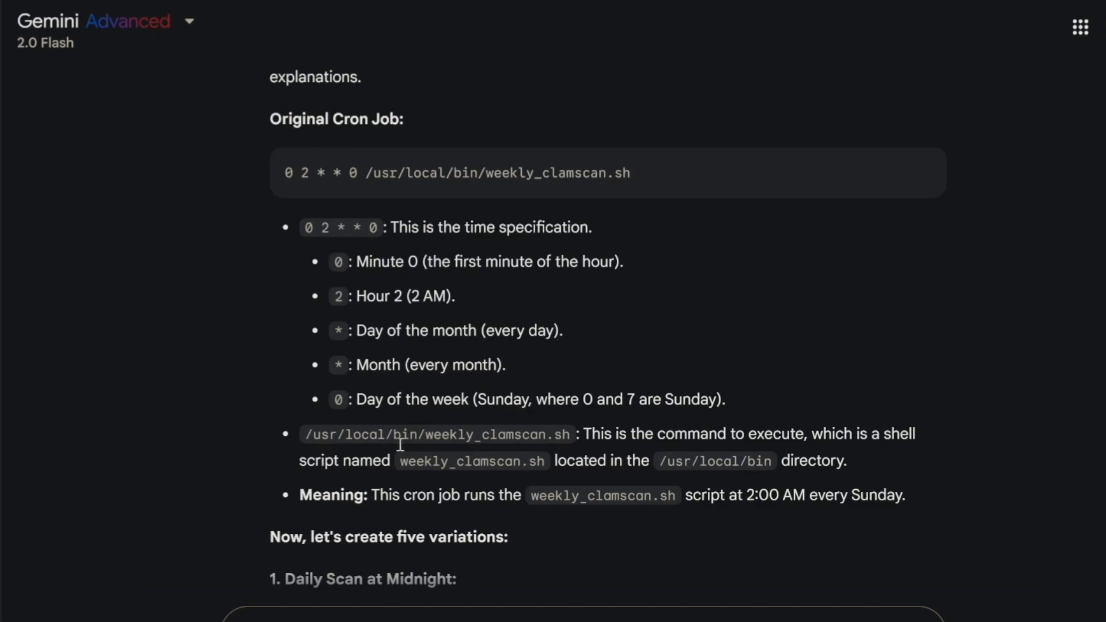
{"action": "mouse_move", "coordinate": [584, 401]}
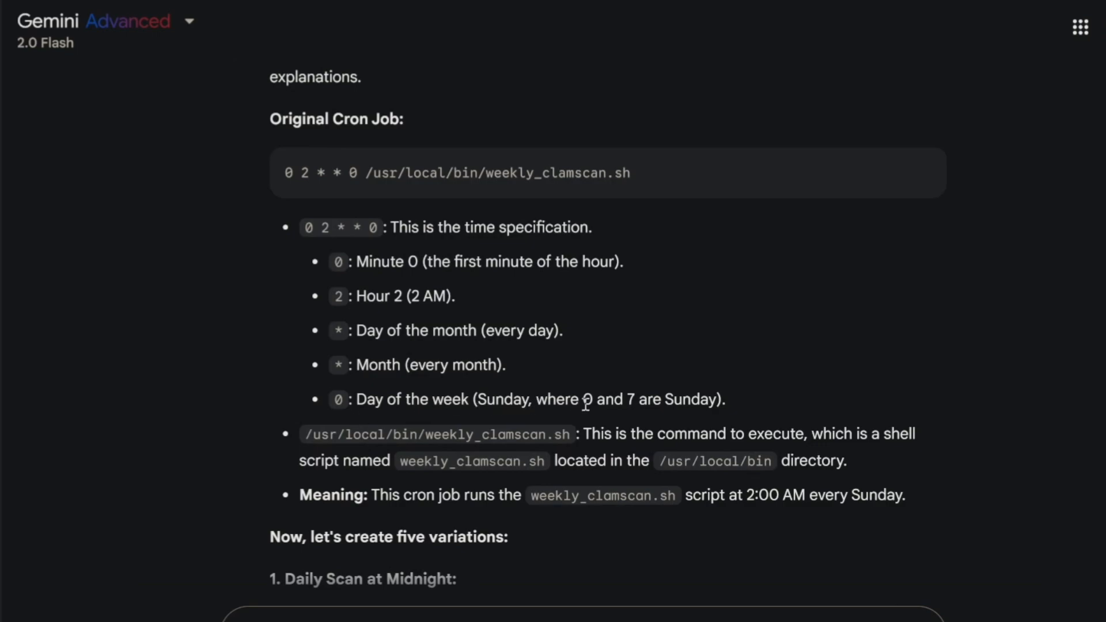
{"action": "mouse_move", "coordinate": [847, 414]}
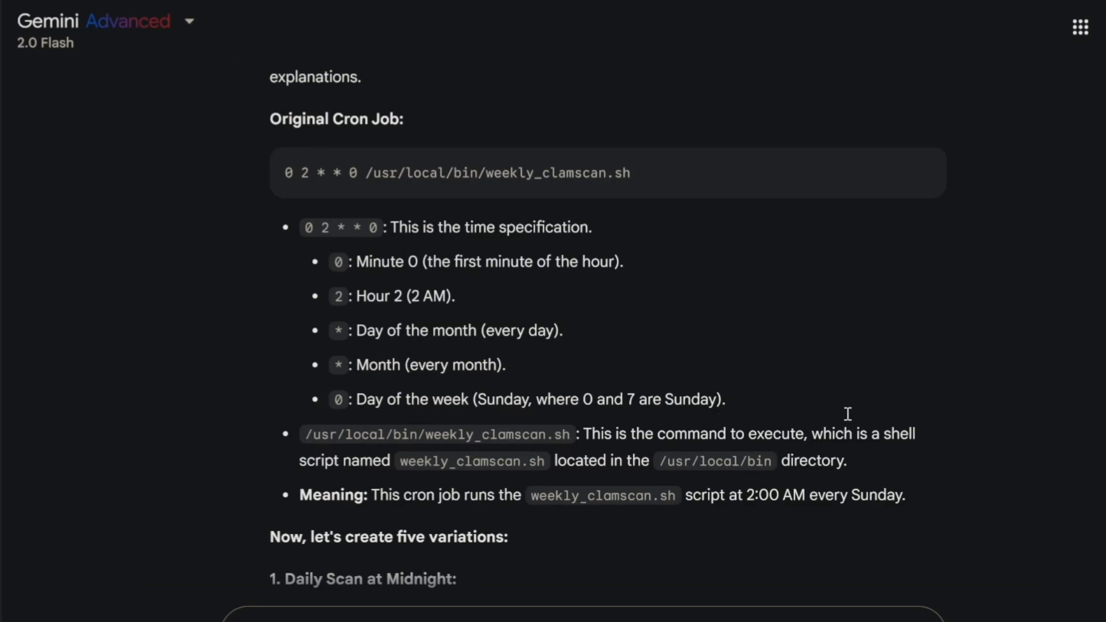
{"action": "scroll", "scroll_direction": "down", "scroll_amount": 3}
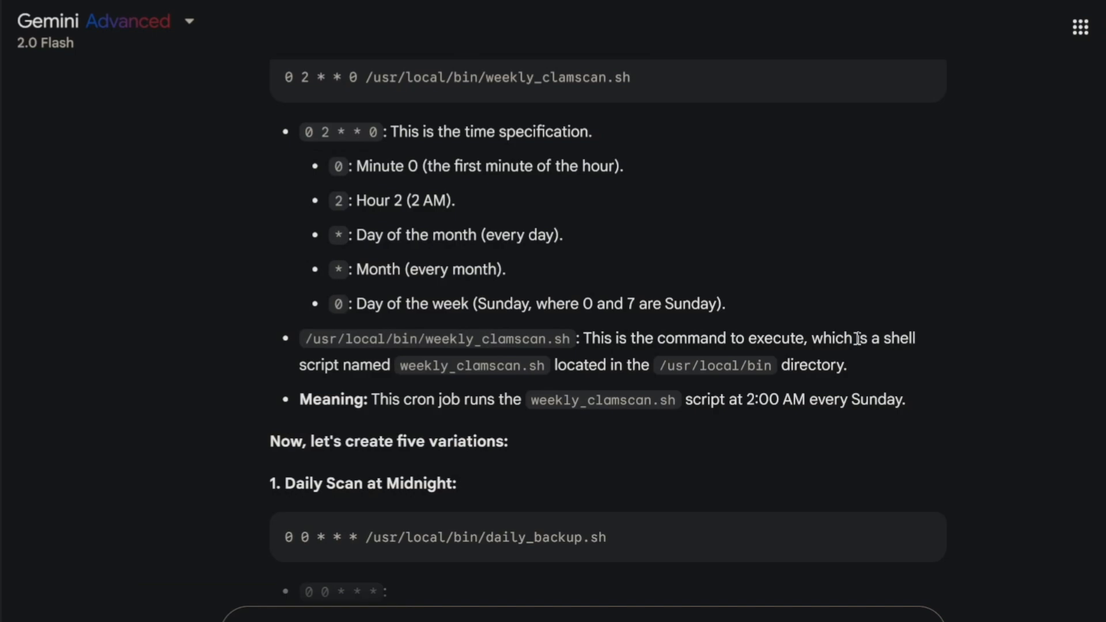
{"action": "scroll", "scroll_direction": "down", "scroll_amount": 3}
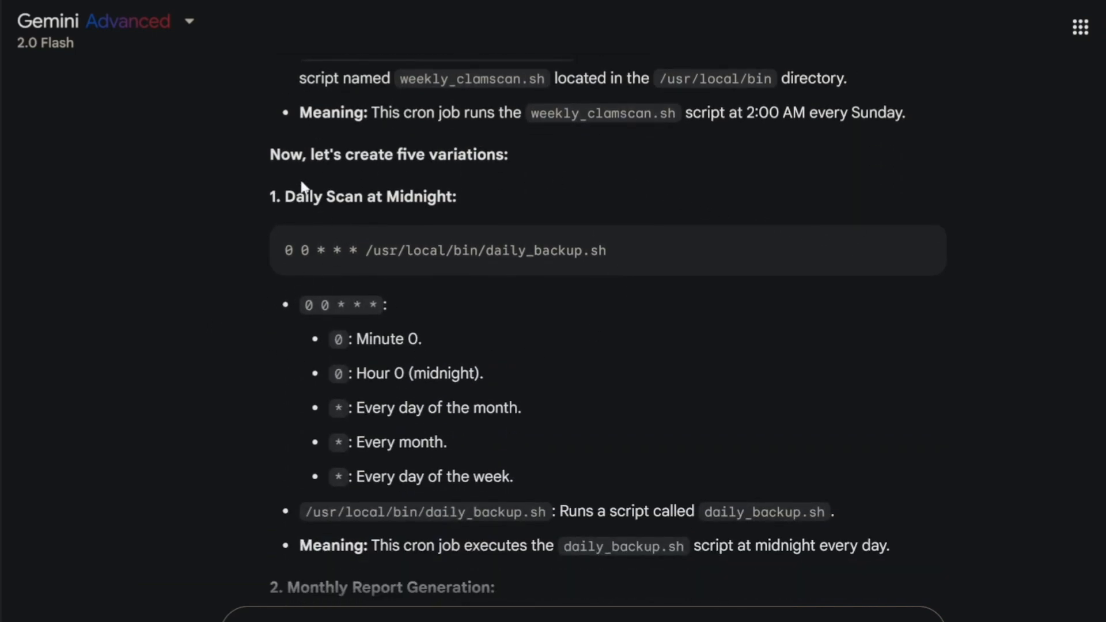
{"action": "mouse_move", "coordinate": [302, 397]}
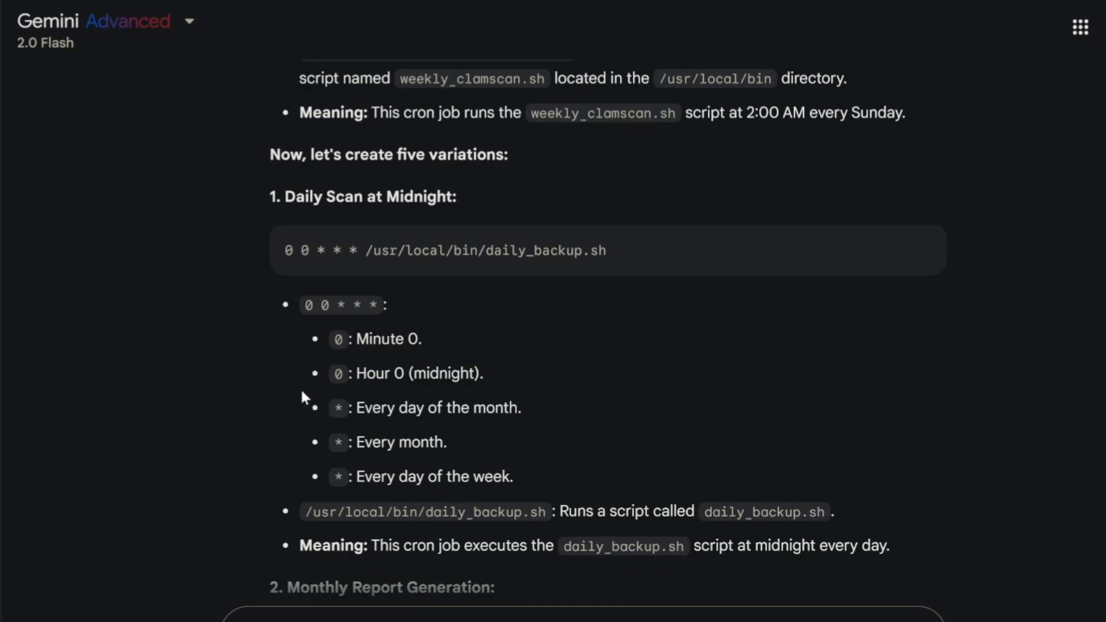
{"action": "scroll", "scroll_direction": "down", "scroll_amount": 3}
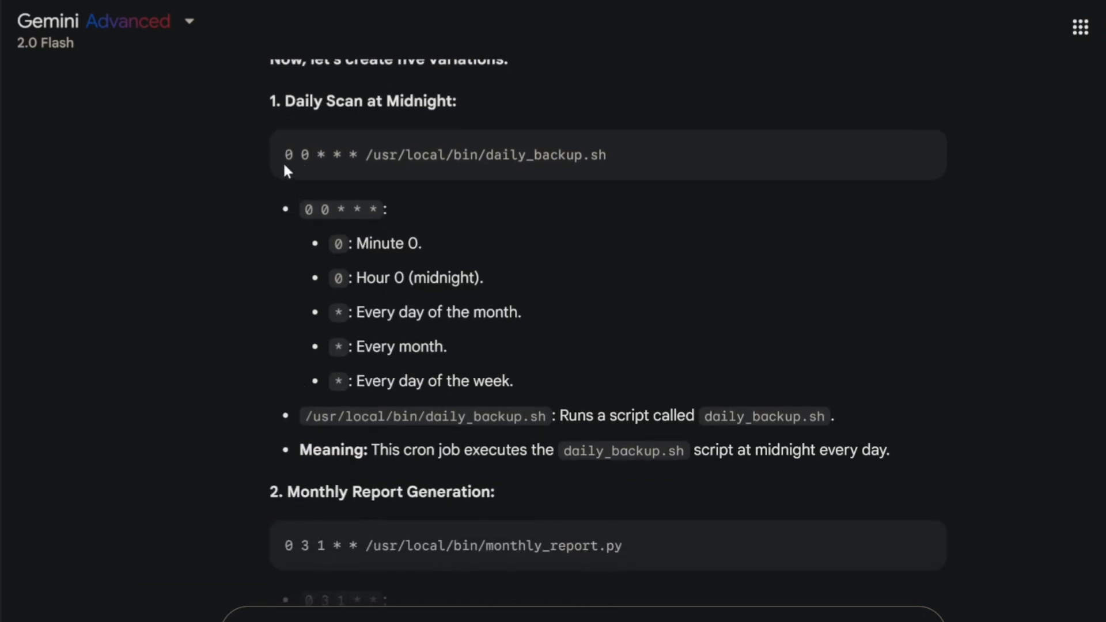
{"action": "mouse_move", "coordinate": [394, 252]}
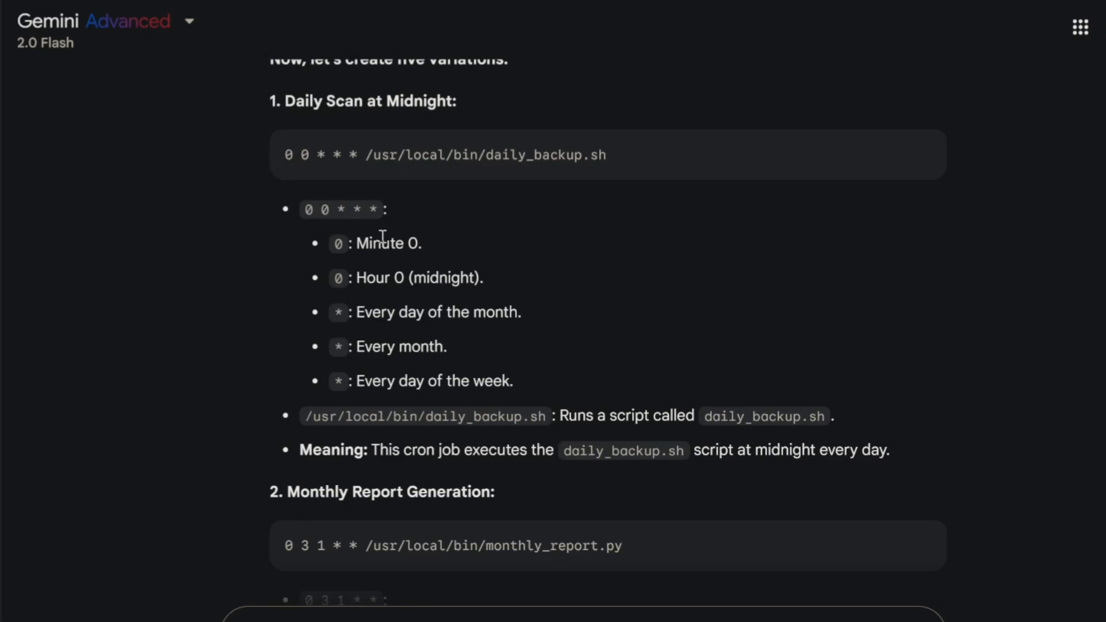
{"action": "mouse_move", "coordinate": [388, 318]}
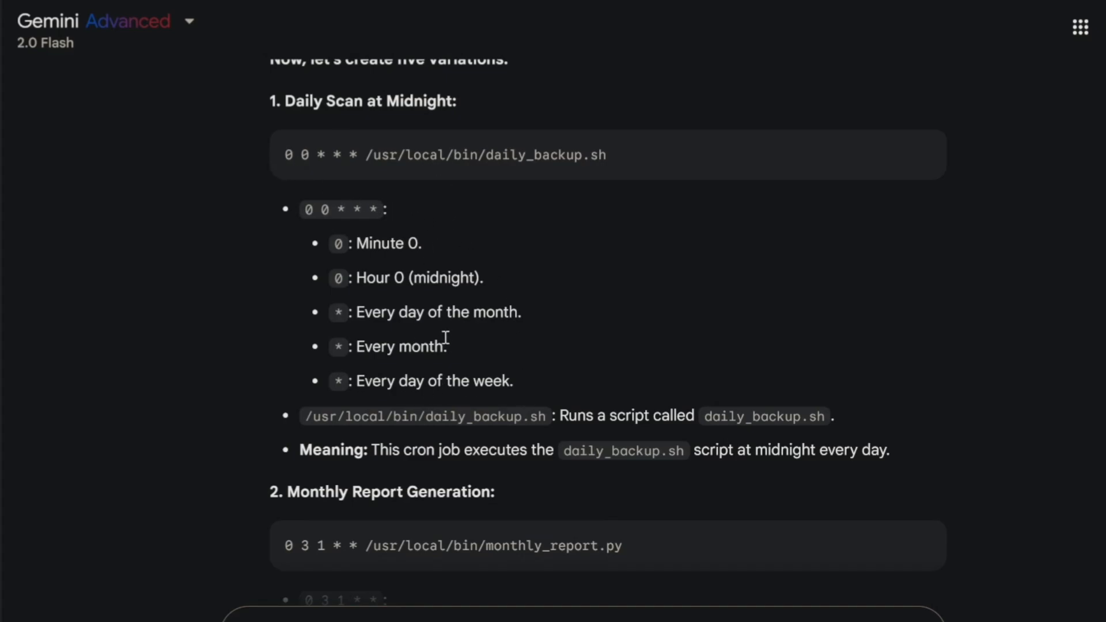
{"action": "scroll", "scroll_direction": "down", "scroll_amount": 3}
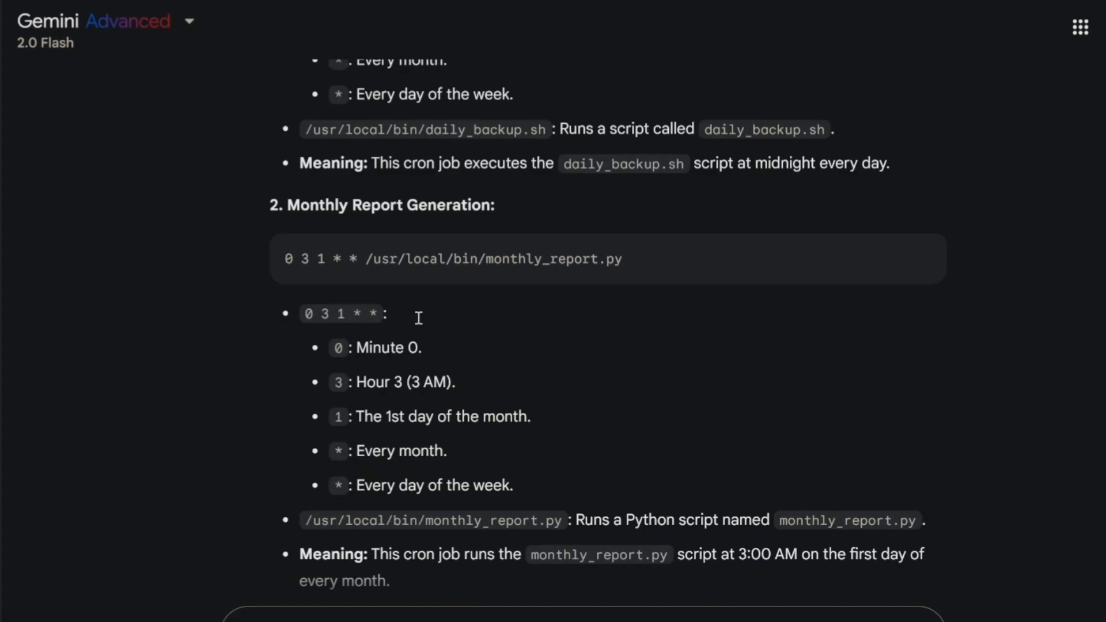
{"action": "scroll", "scroll_direction": "down", "scroll_amount": 3}
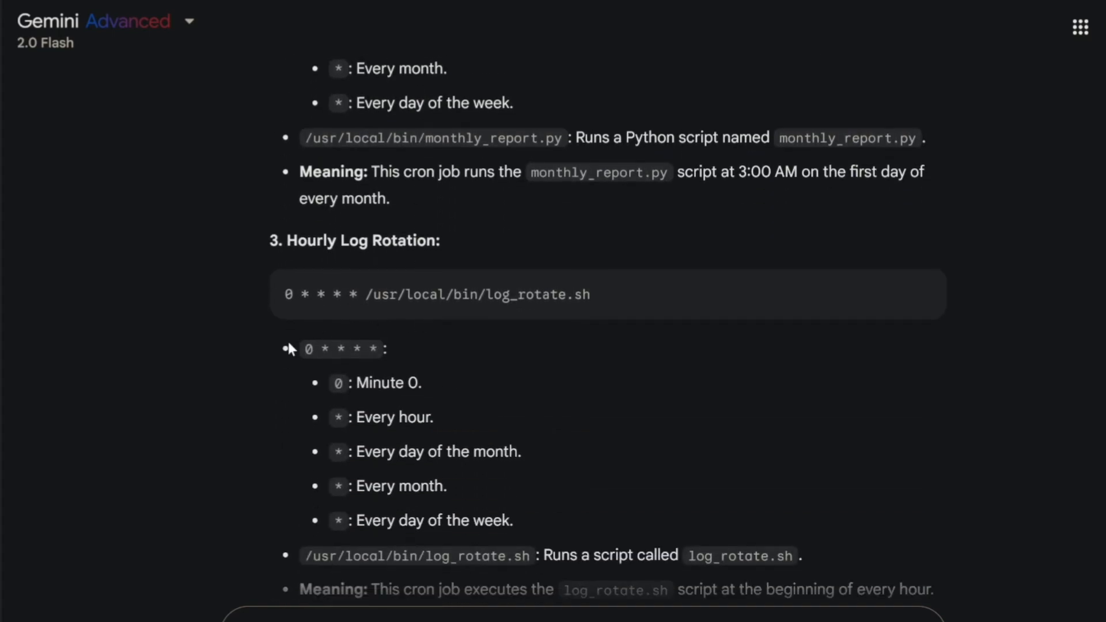
{"action": "scroll", "scroll_direction": "down", "scroll_amount": 3}
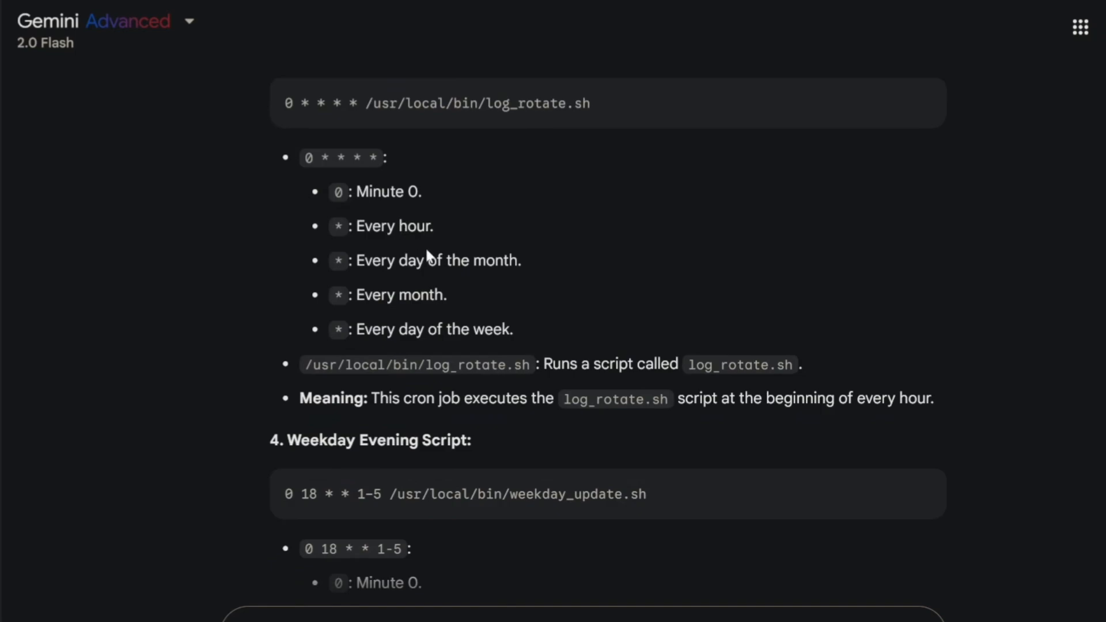
{"action": "scroll", "scroll_direction": "down", "scroll_amount": 3}
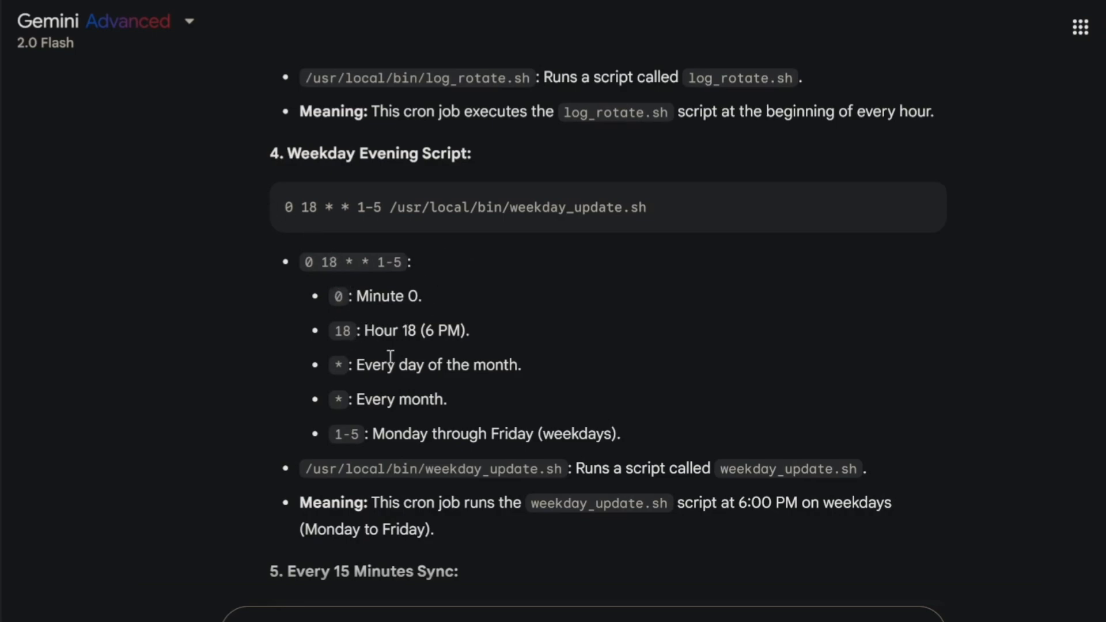
{"action": "mouse_move", "coordinate": [398, 461]}
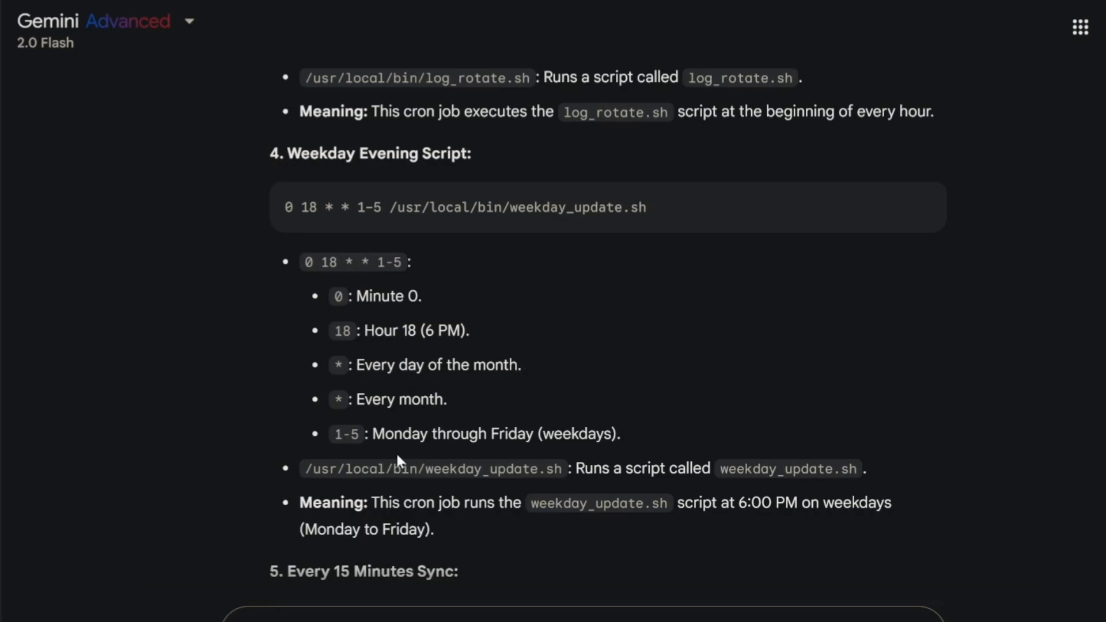
{"action": "mouse_move", "coordinate": [396, 256]}
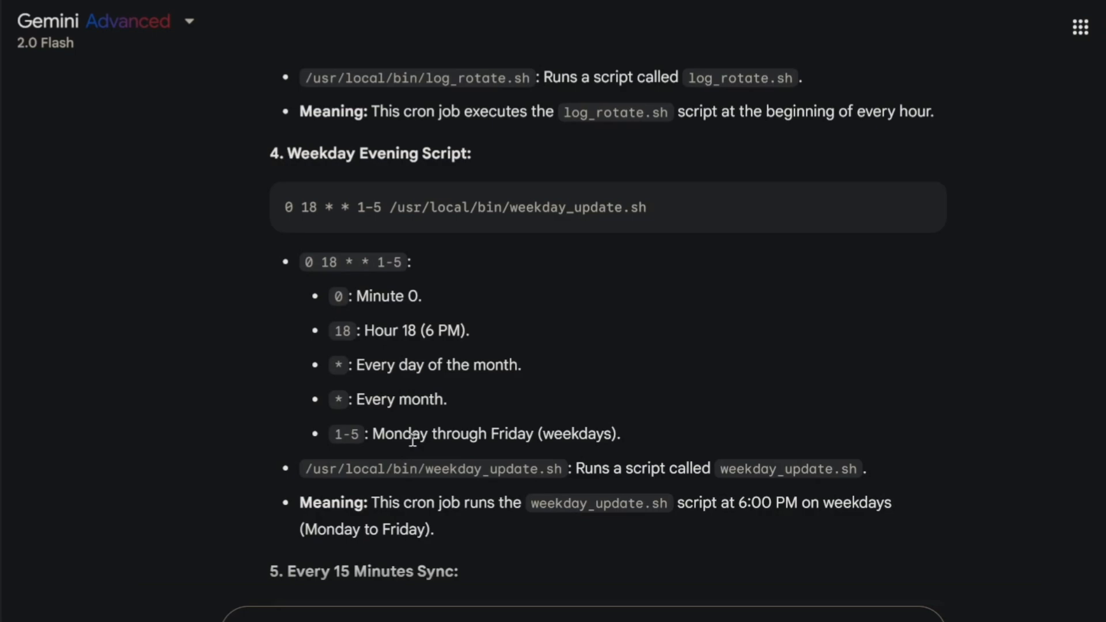
{"action": "mouse_move", "coordinate": [652, 217]}
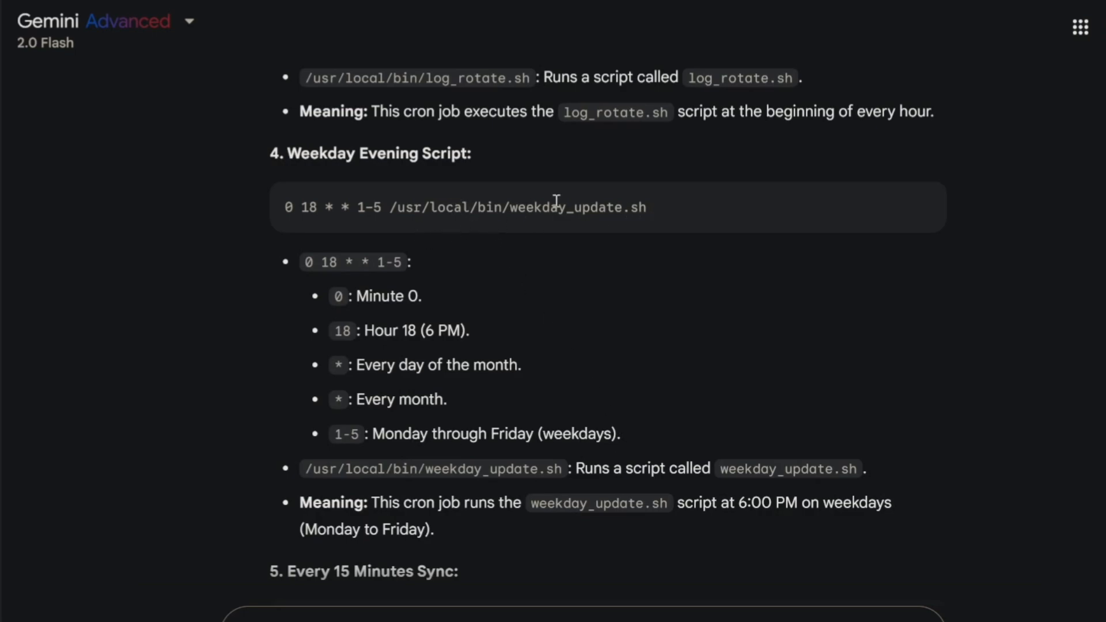
{"action": "double_click", "coordinate": [578, 206]}
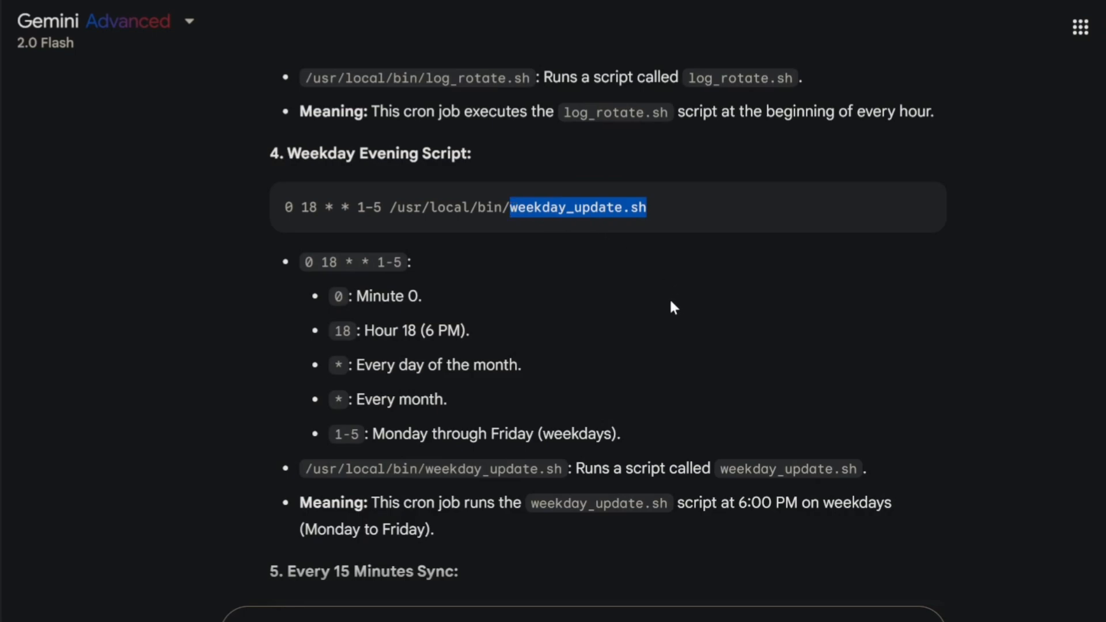
{"action": "mouse_move", "coordinate": [664, 316]}
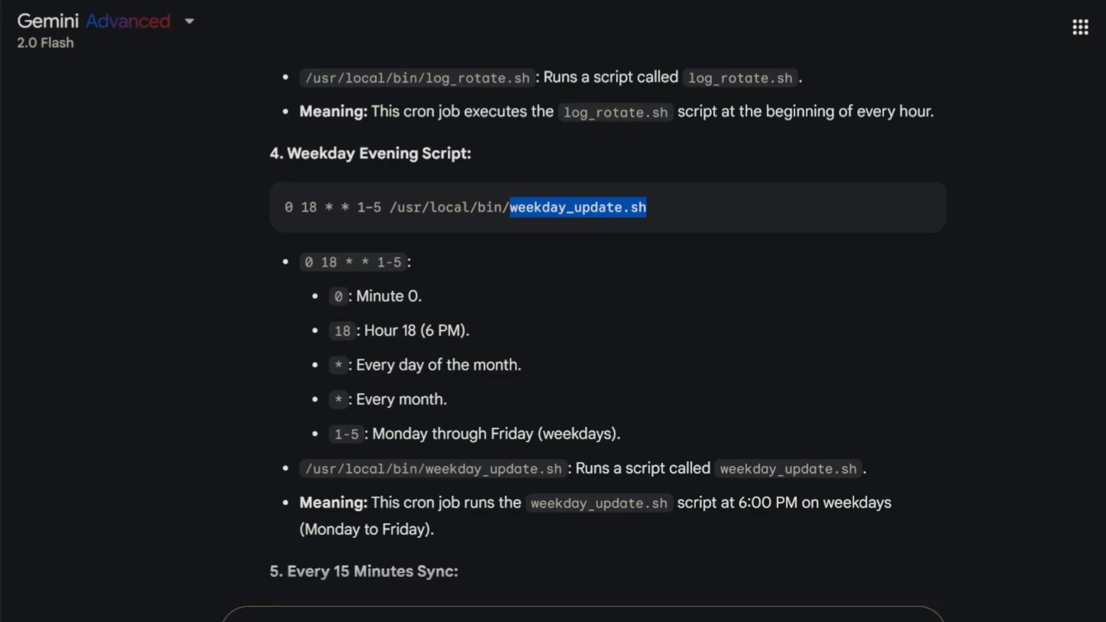
Make /usr/local/bin/weekly_clamscan.sh executable with sudo chmod +x.
{"action": "scroll", "scroll_direction": "down", "scroll_amount": 3}
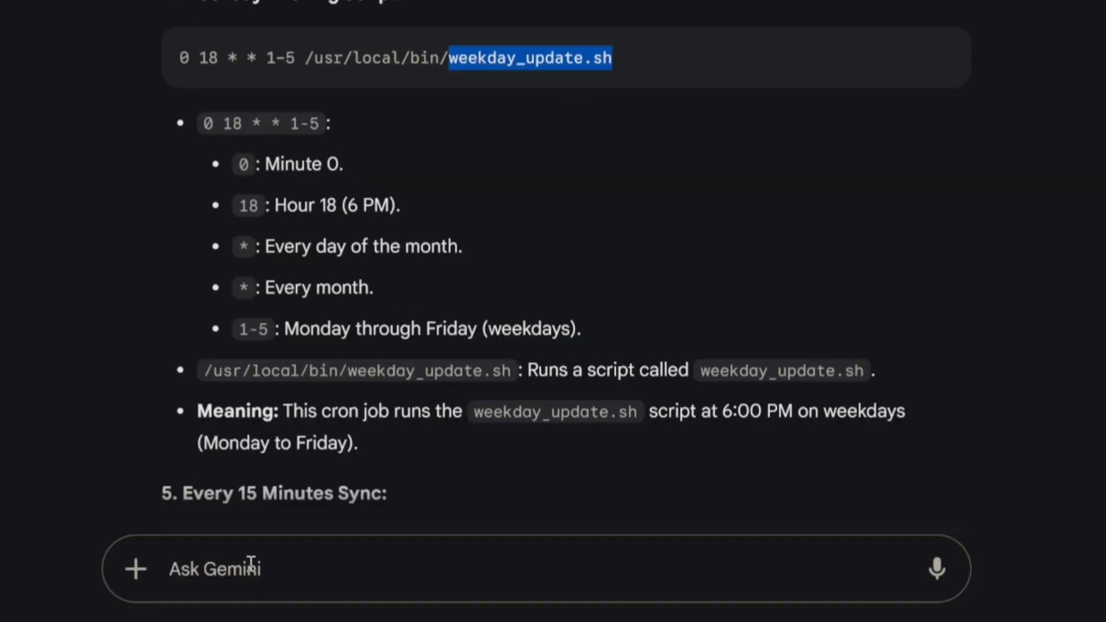
{"action": "type", "text": "sudo chmod +x /usr/local/bin/weekly_clamscan.sh"}
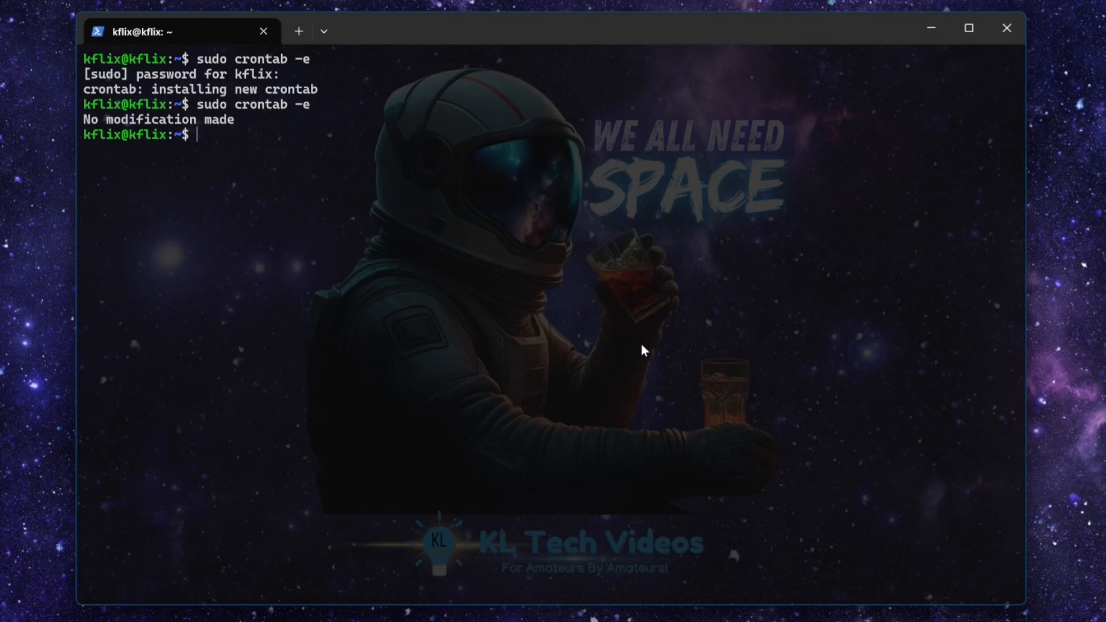
{"action": "mouse_move", "coordinate": [623, 363]}
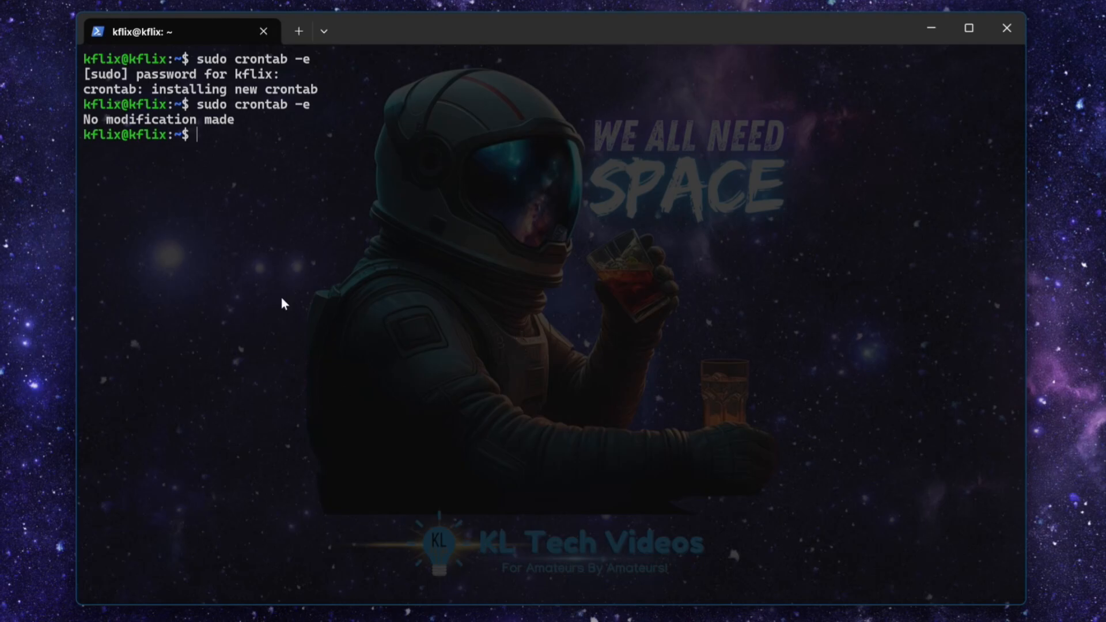
{"action": "type", "text": "cle"}
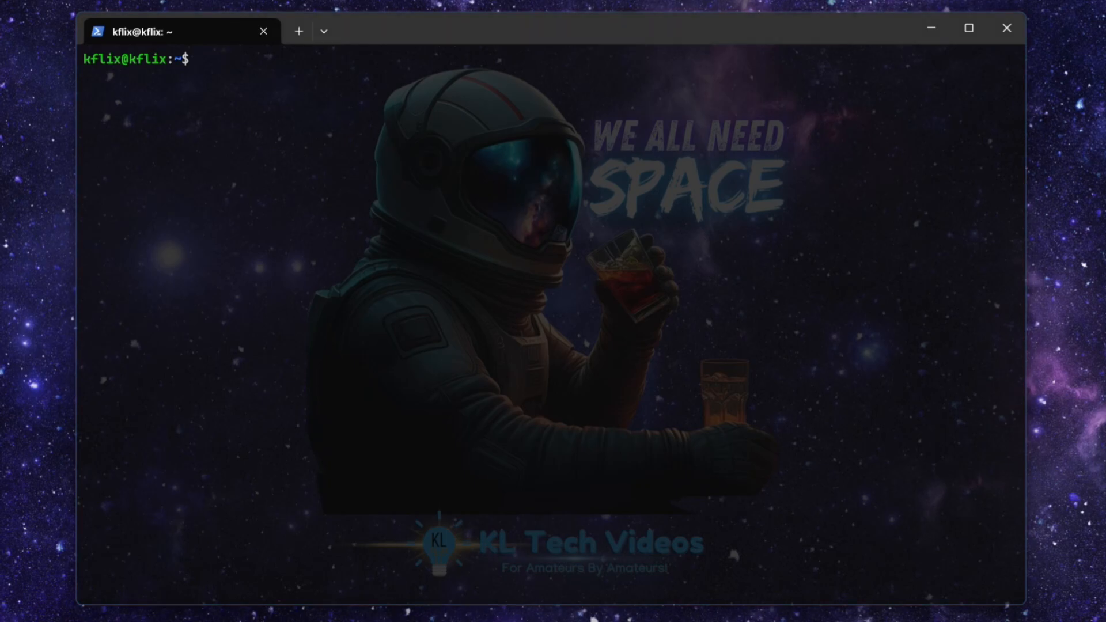
Install ssmtp and mailutils with apt, then edit /etc/ssmtp/ssmtp.conf in nano for Gmail SMTP.
{"action": "type", "text": "sudo apt update"}
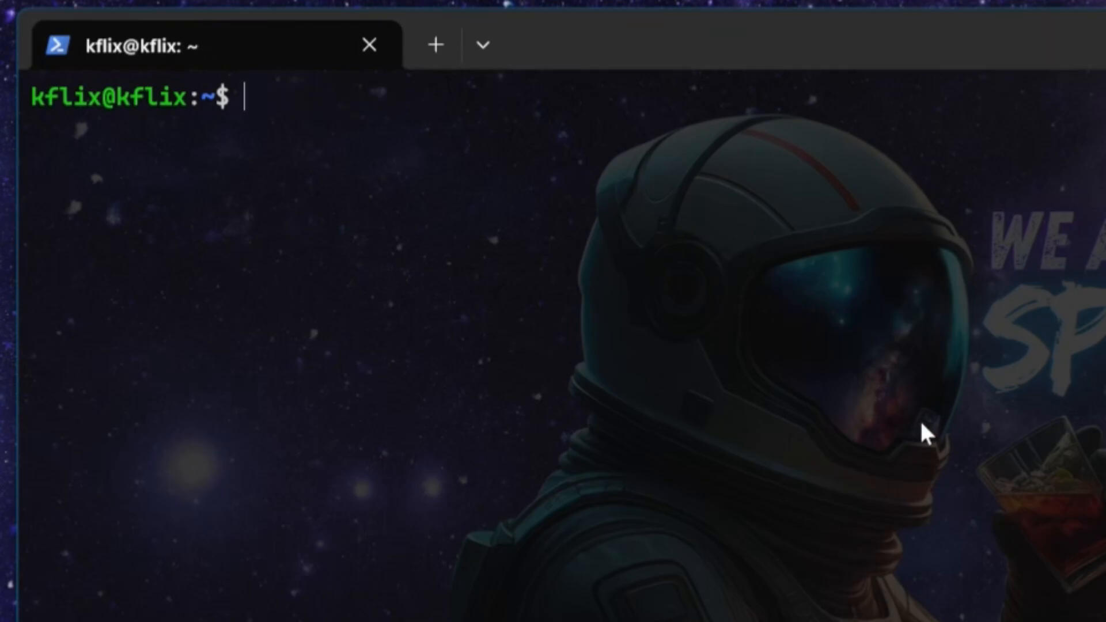
{"action": "type", "text": "sudo apt install ssmtp mailutils"}
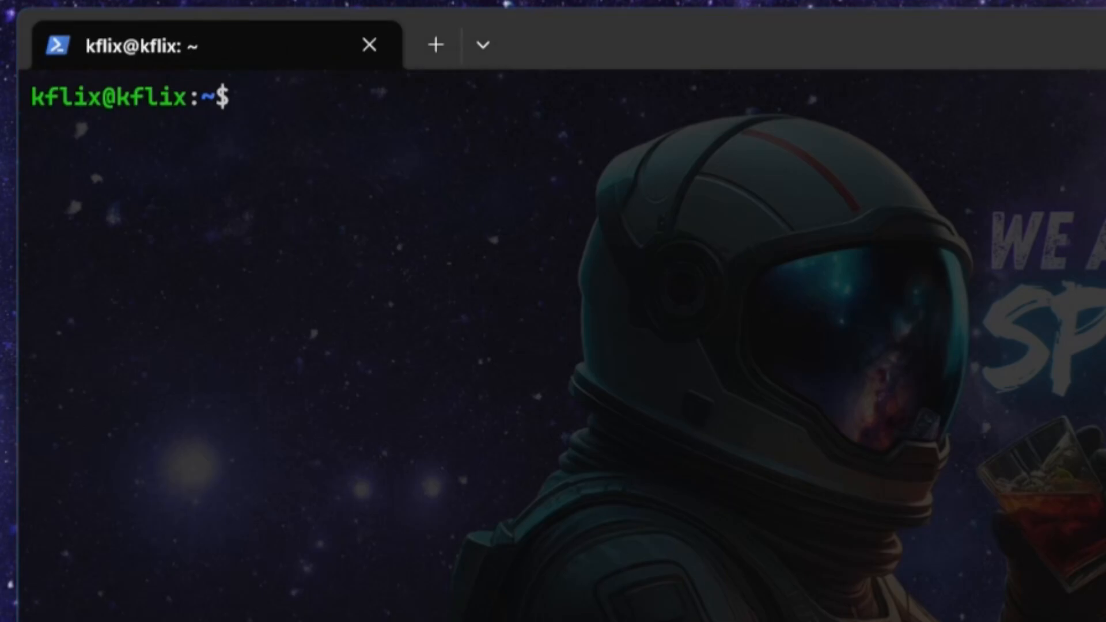
{"action": "type", "text": "sudo nano /etc/ssmtp/ssmtp.conf"}
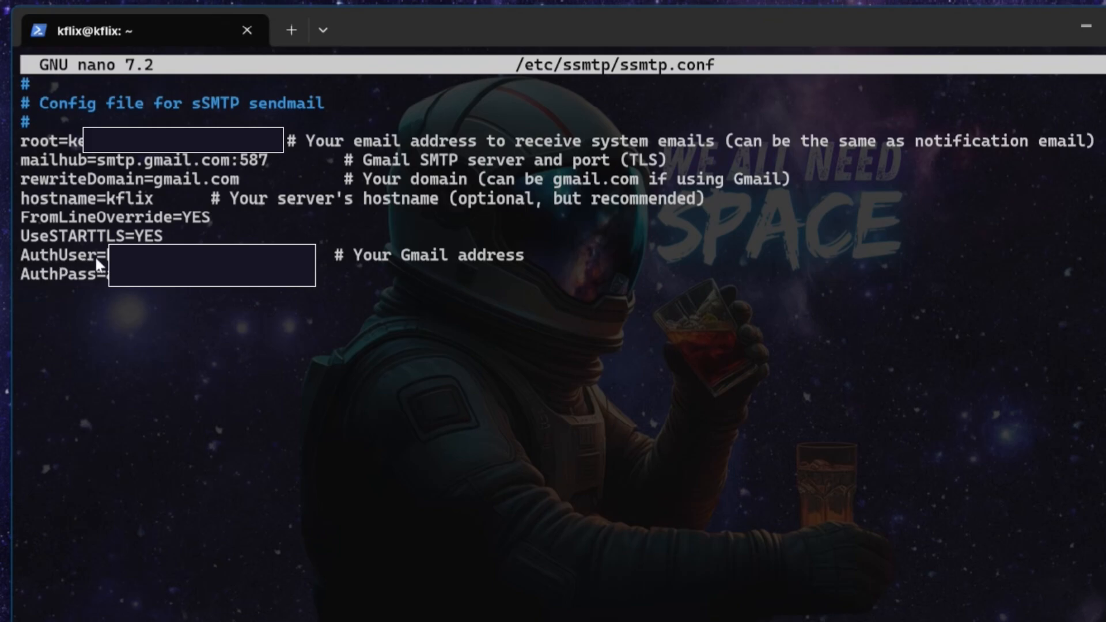
{"action": "mouse_move", "coordinate": [319, 278]}
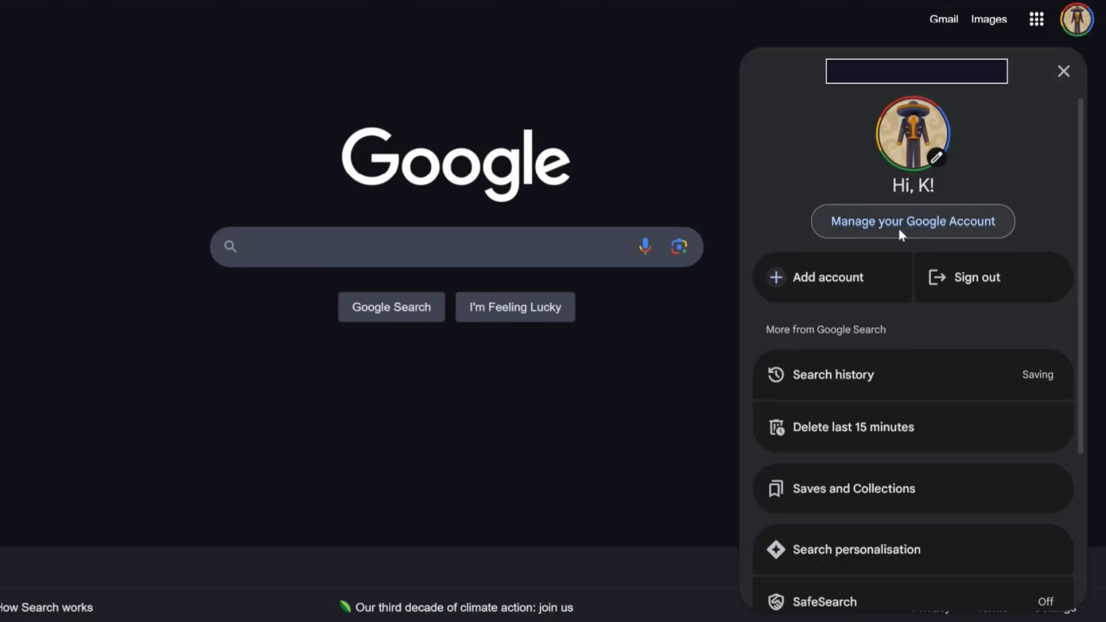
Search the Google Account for 'app password' and reach the App passwords name field.
{"action": "left_click", "coordinate": [912, 221]}
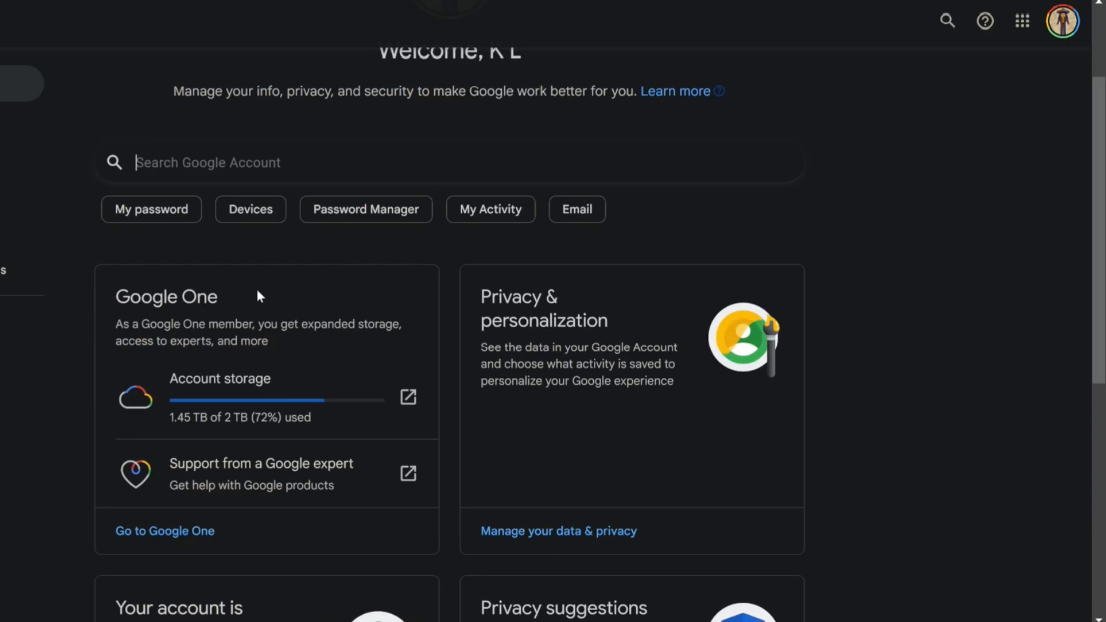
{"action": "type", "text": "app password"}
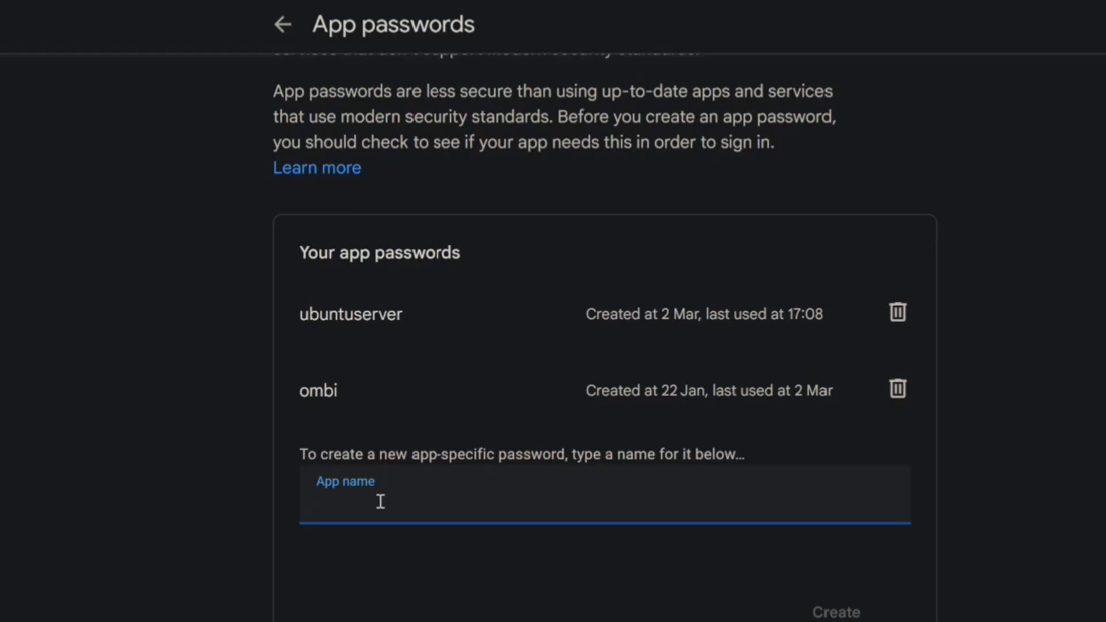
{"action": "left_click", "coordinate": [318, 501]}
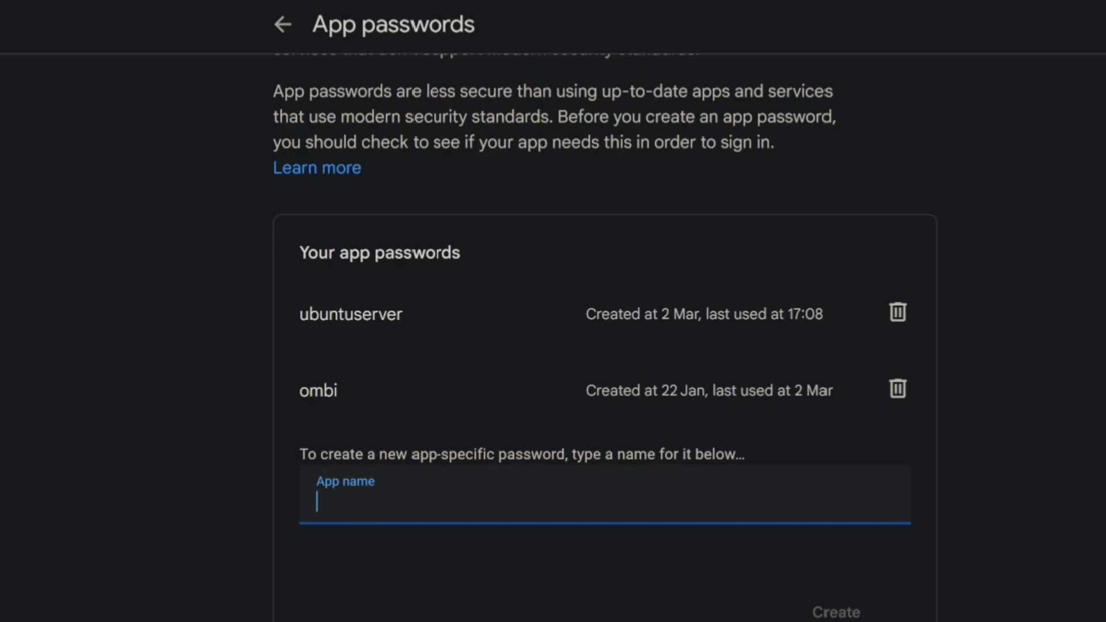
{"action": "mouse_move", "coordinate": [1015, 460]}
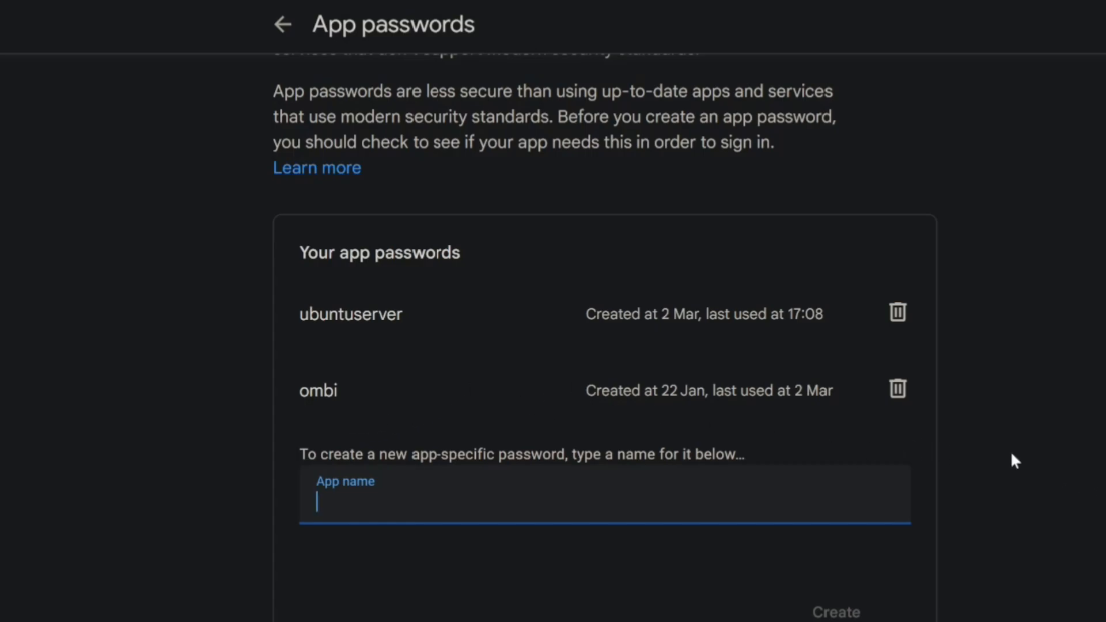
{"action": "mouse_move", "coordinate": [598, 262]}
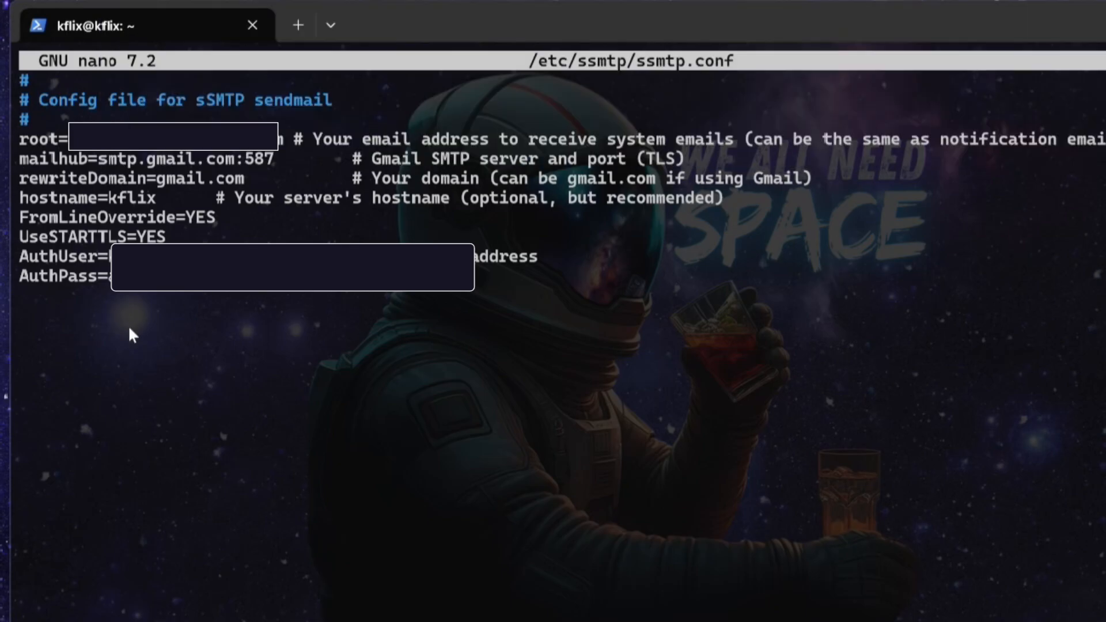
{"action": "mouse_move", "coordinate": [160, 325]}
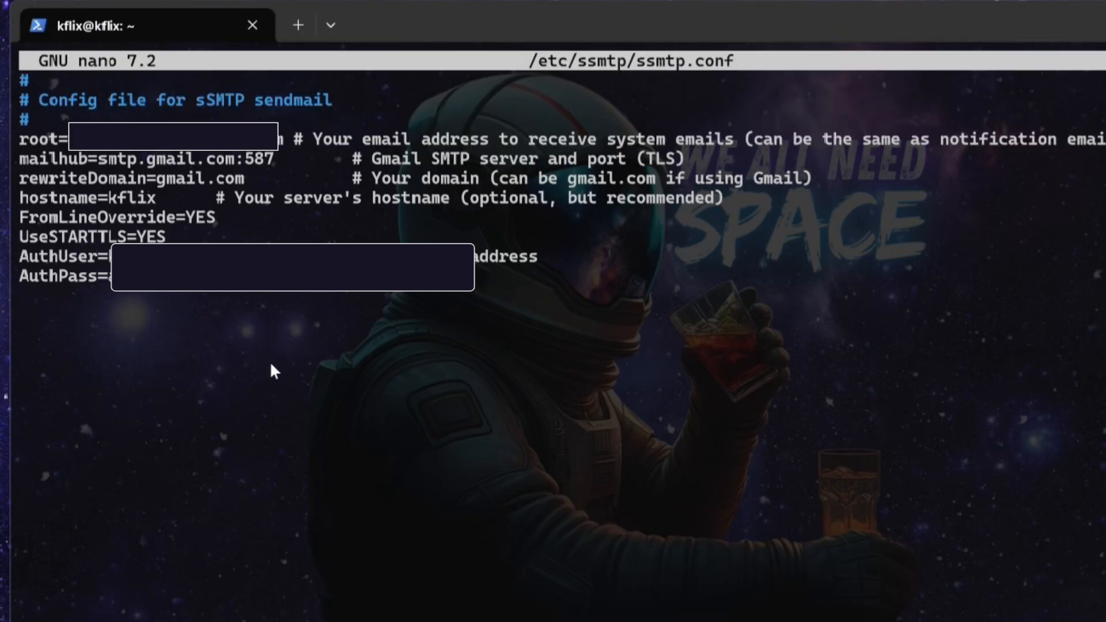
{"action": "mouse_move", "coordinate": [293, 401]}
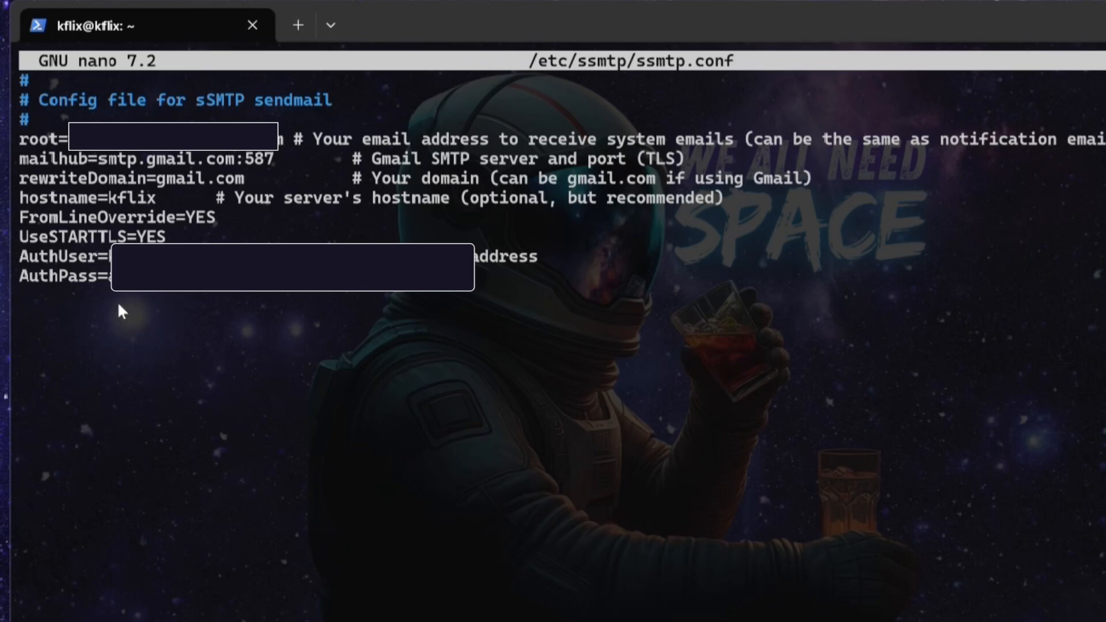
{"action": "mouse_move", "coordinate": [303, 307]}
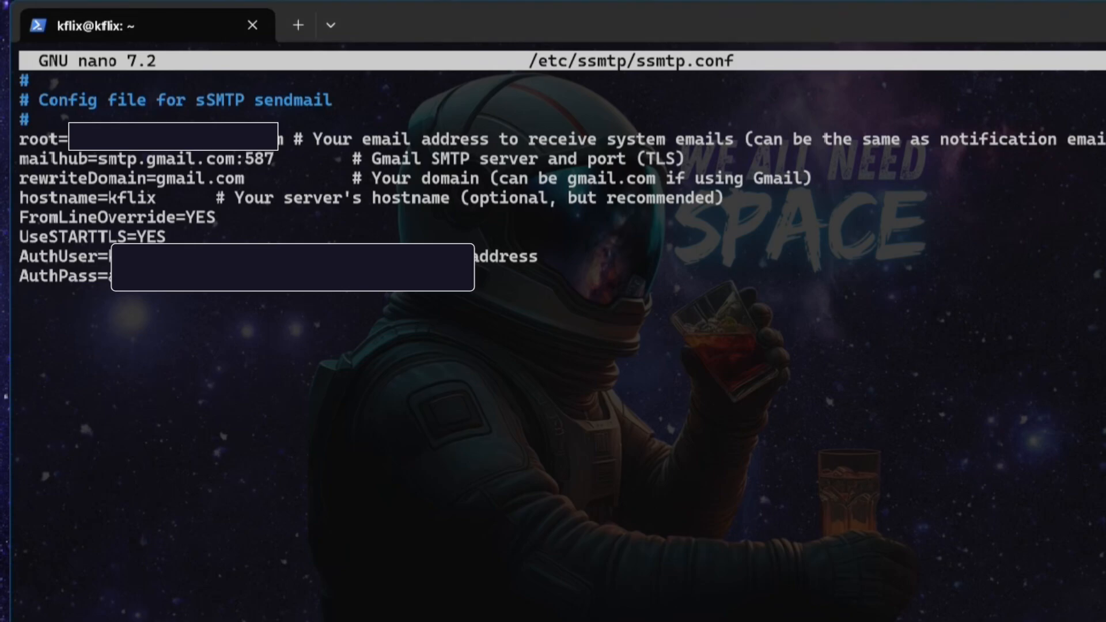
Save ssmtp.conf with the Gmail app password and exit nano to the shell prompt.
{"action": "key", "text": "ctrl+x"}
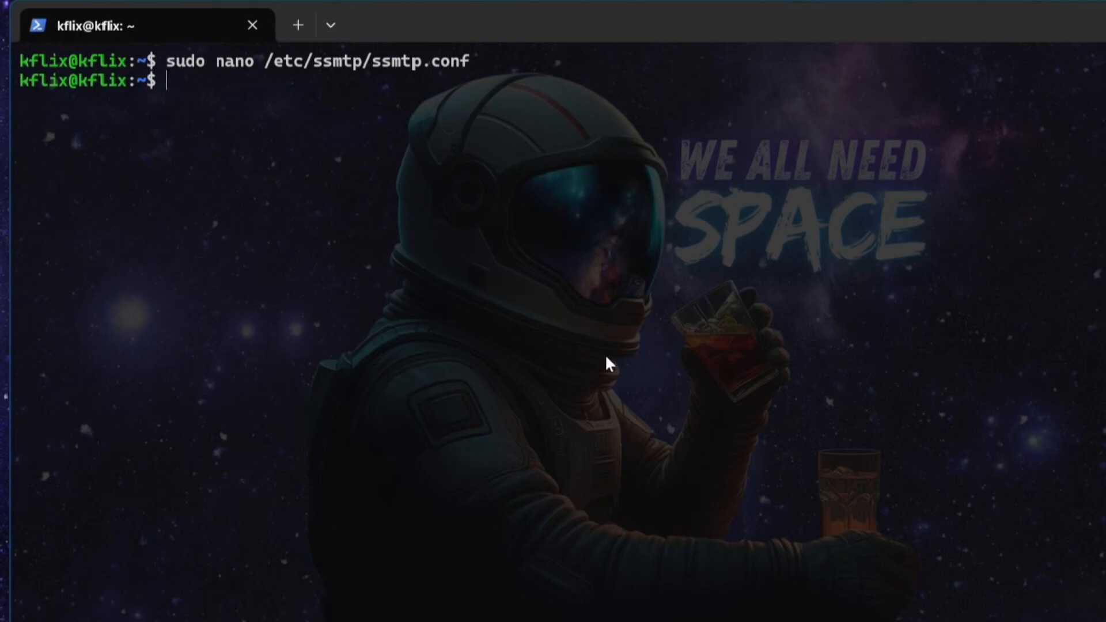
{"action": "mouse_move", "coordinate": [604, 330]}
{"action": "type", "text": "sudo nano /usr/local/bin/weekly_clamscan.sh"}
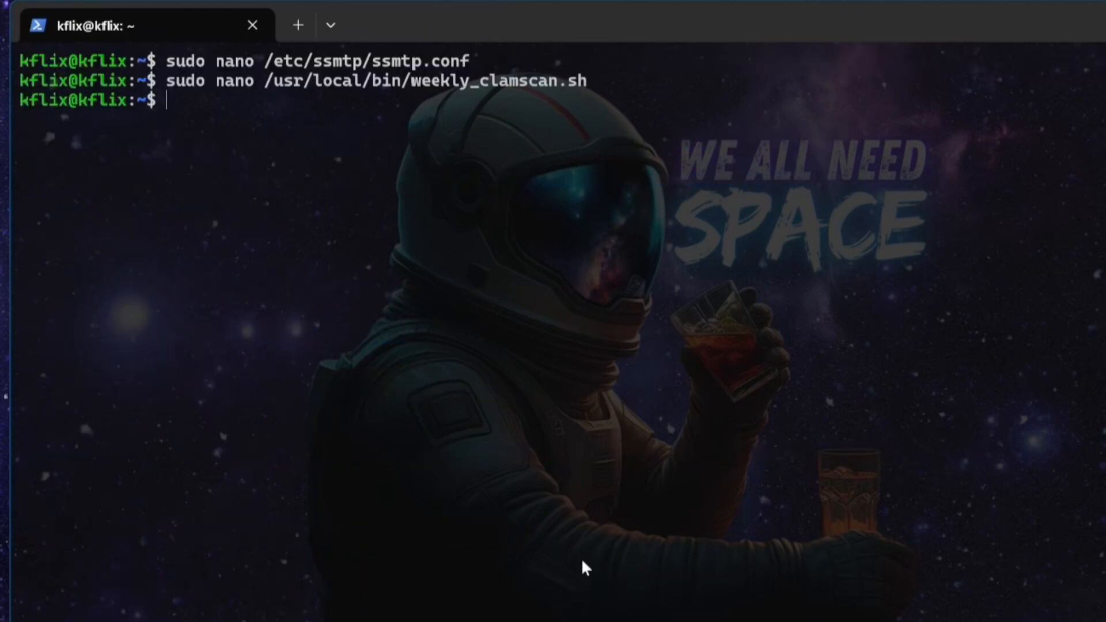
{"action": "mouse_move", "coordinate": [536, 536]}
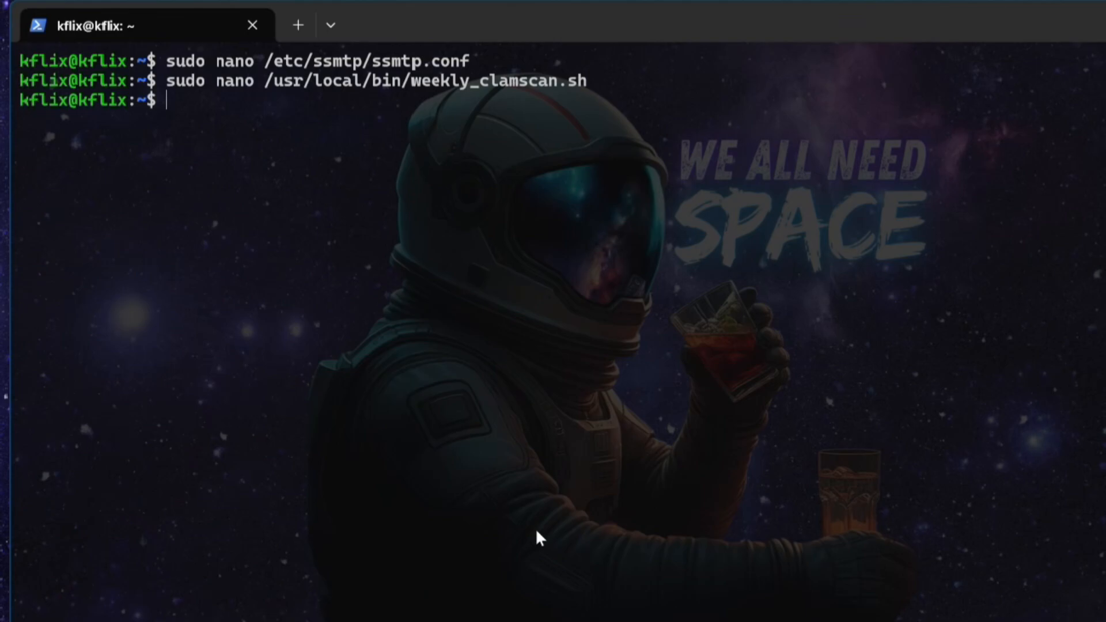
Send a test email with echo "test" | mail -s "$SUBJECT" "$EMAIL_RECIPIENT".
{"action": "type", "text": "echo \"$BODY\" | mail -s \"$SUBJECT\" \"$EMAIL_RECIPIENT\""}
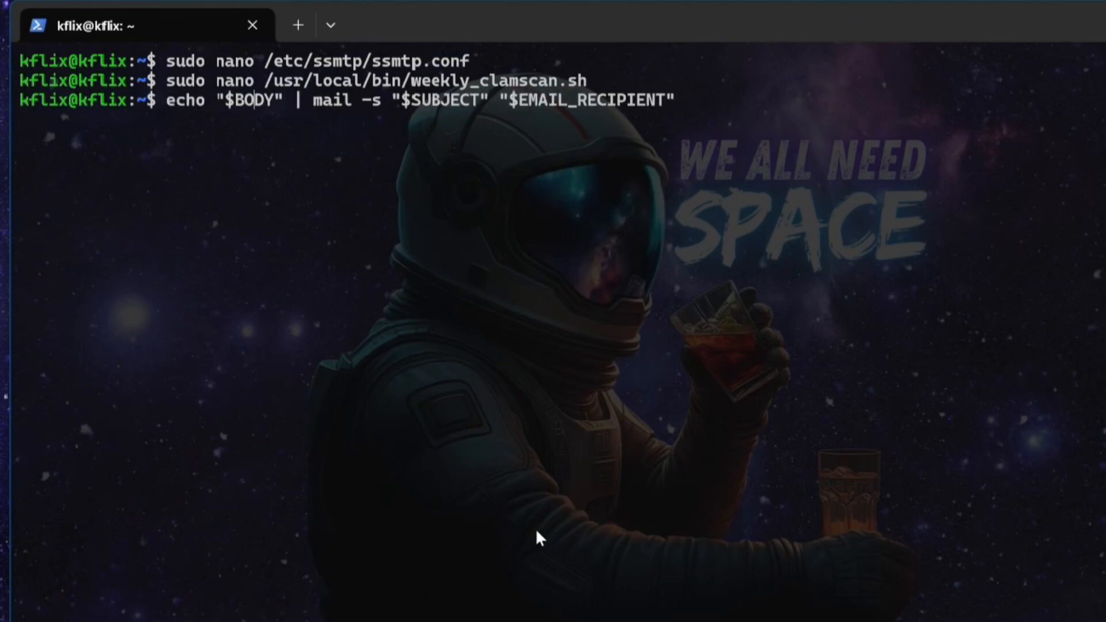
{"action": "key", "text": "BackSpace"}
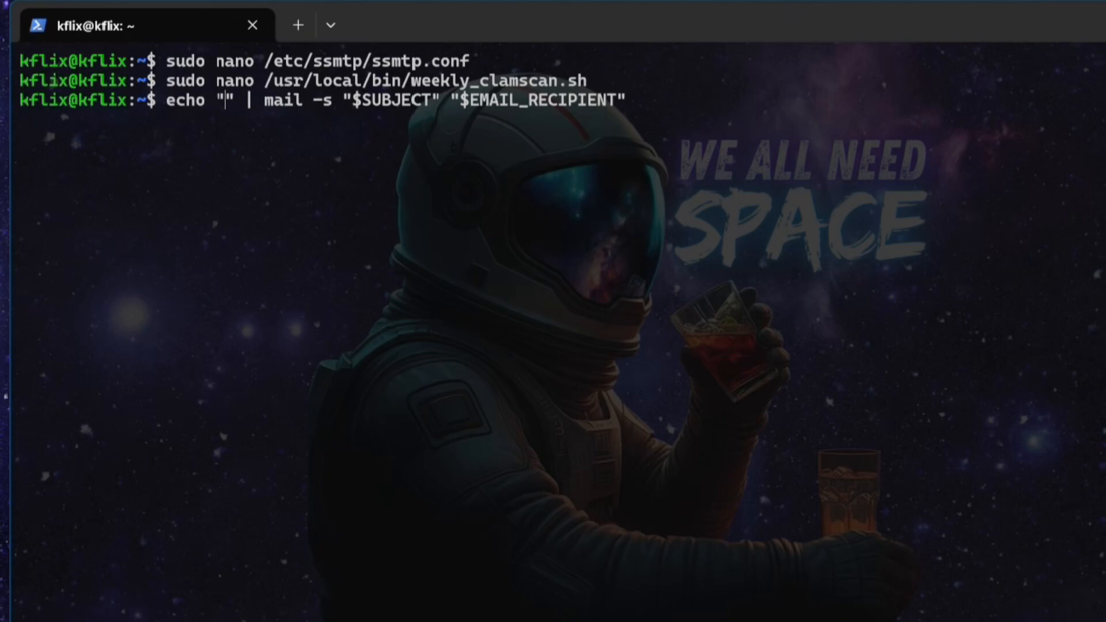
{"action": "type", "text": "test"}
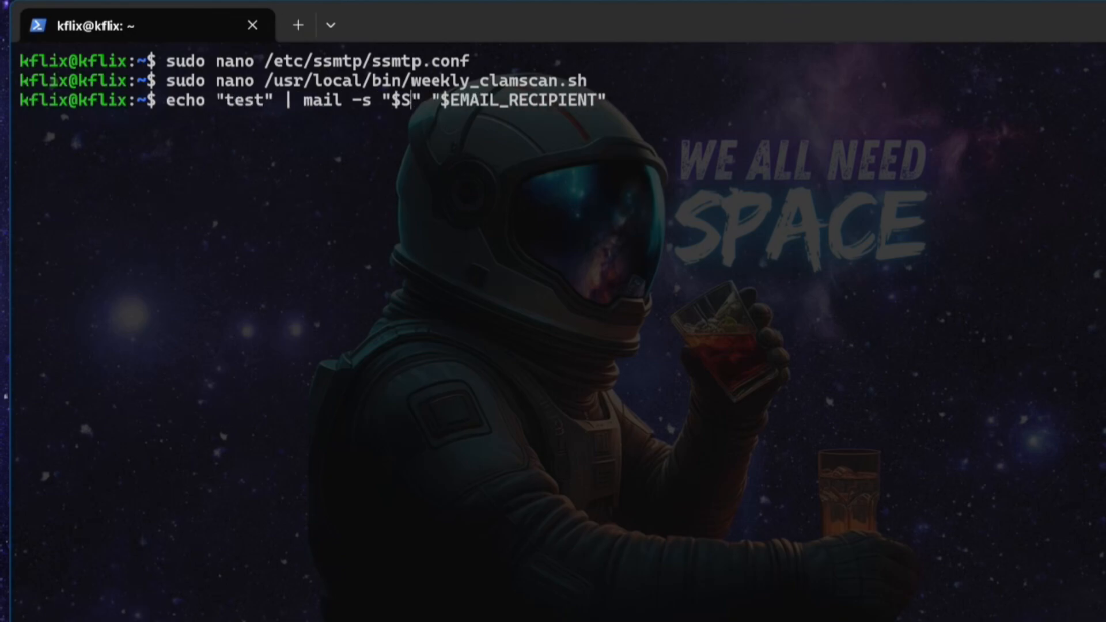
{"action": "type", "text": "est"}
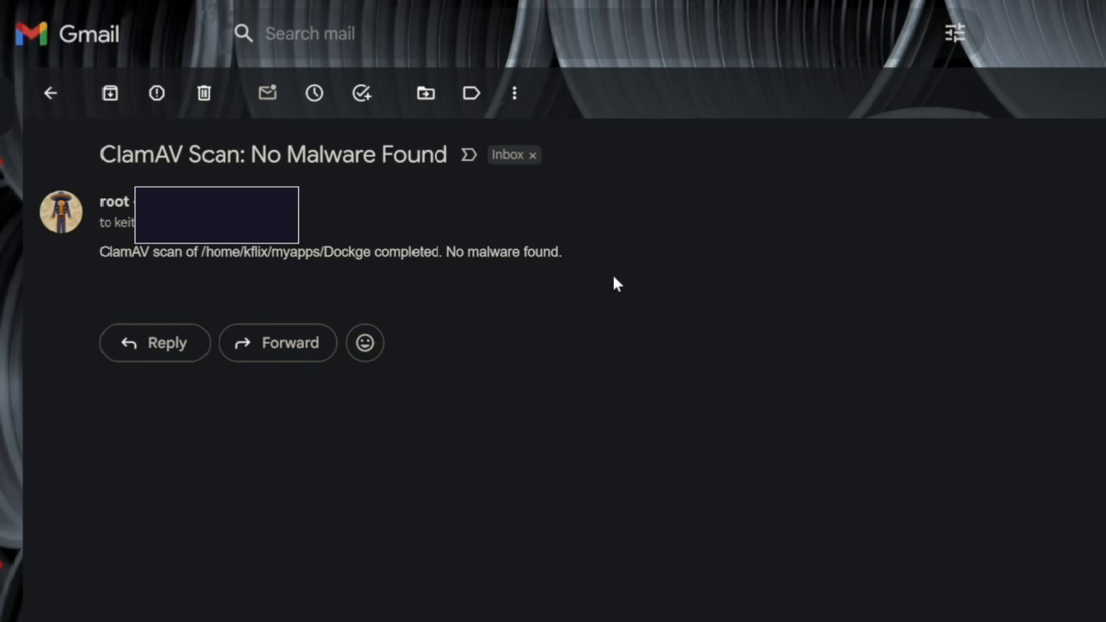
{"action": "mouse_move", "coordinate": [703, 278]}
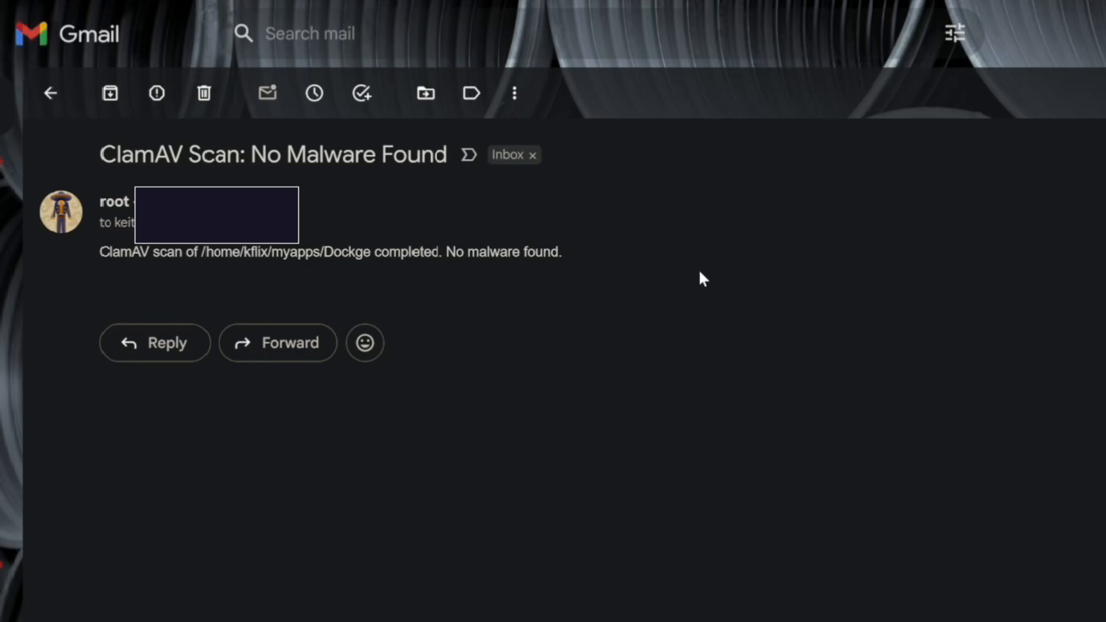
{"action": "mouse_move", "coordinate": [689, 239]}
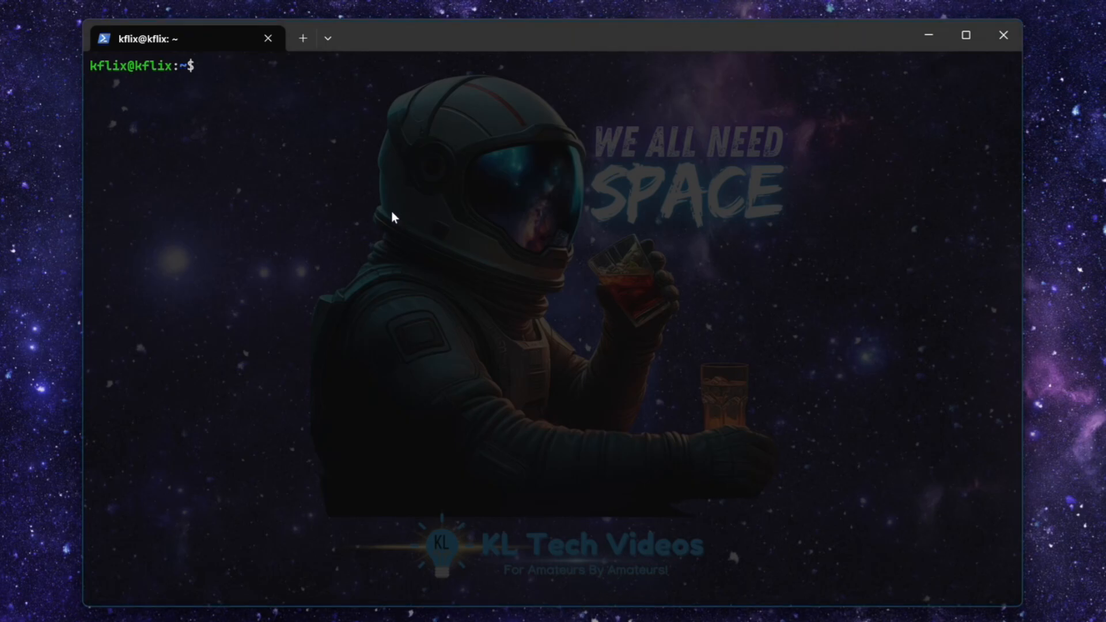
Paste the command to purge clamav and clamav-daemon and remove /etc/clamav and related folders.
{"action": "type", "text": "sudo apt-get remove --purge clamav clamav-daemon -y && sudo rm -rf /etc/clamav /var/log/clamav /var/lib/clamav"}
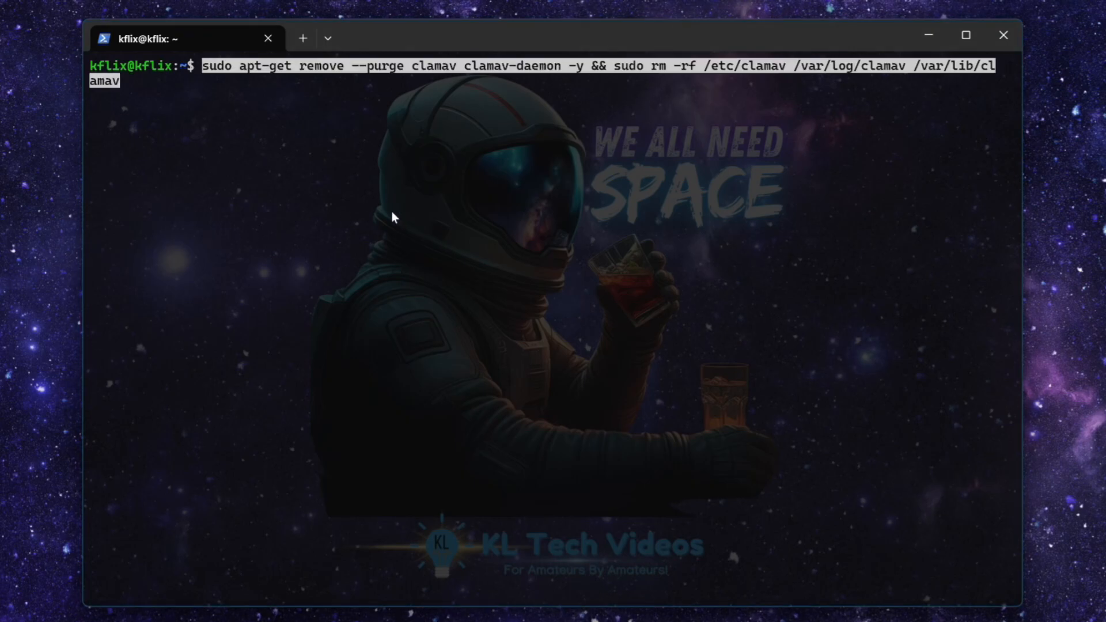